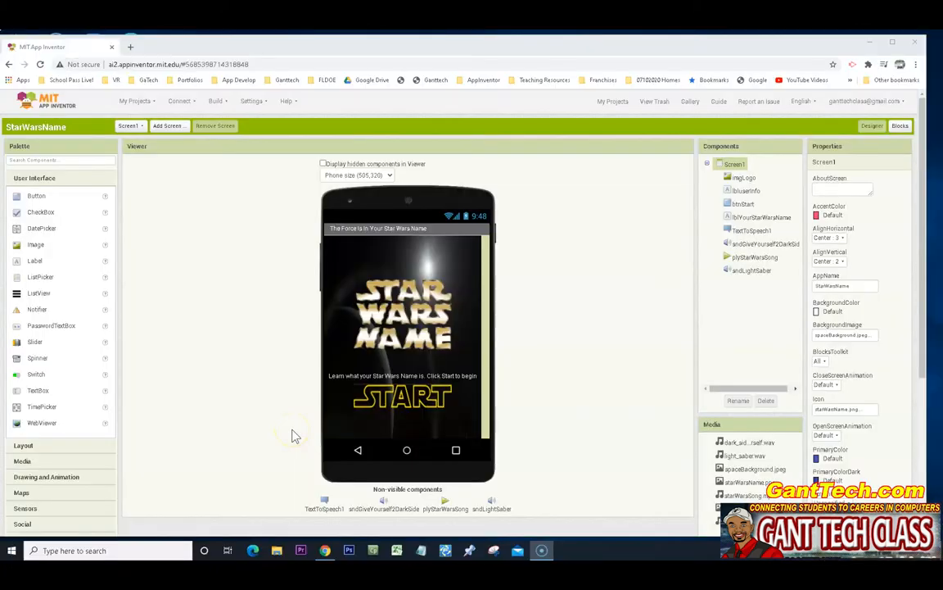
pyautogui.moveTo(279, 431)
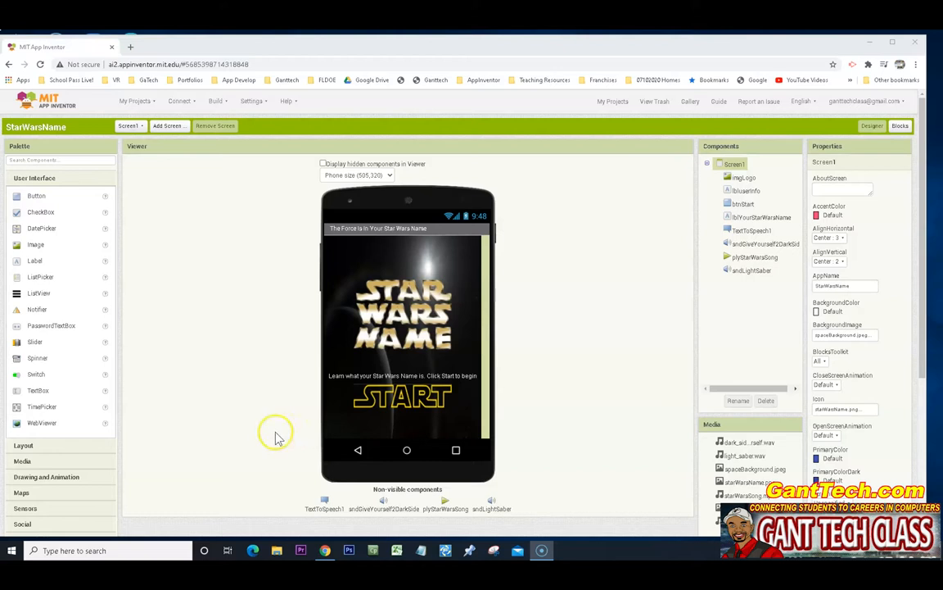
pyautogui.moveTo(252, 414)
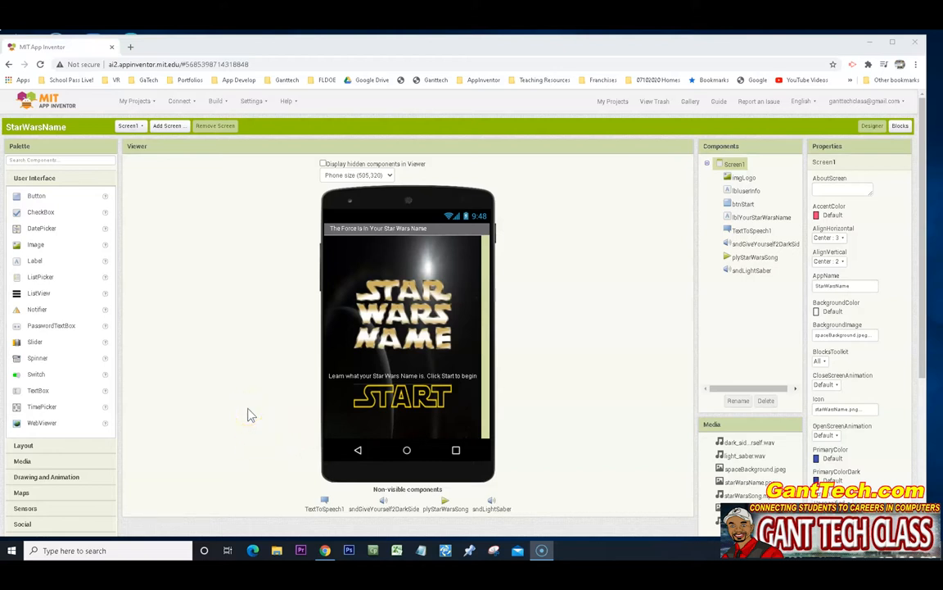
pyautogui.moveTo(457, 392)
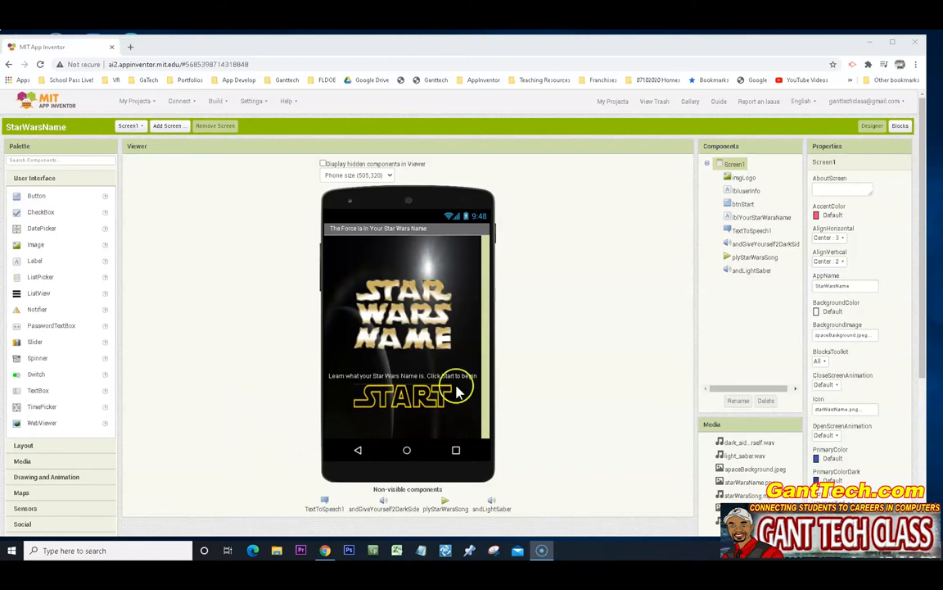
pyautogui.moveTo(441, 377)
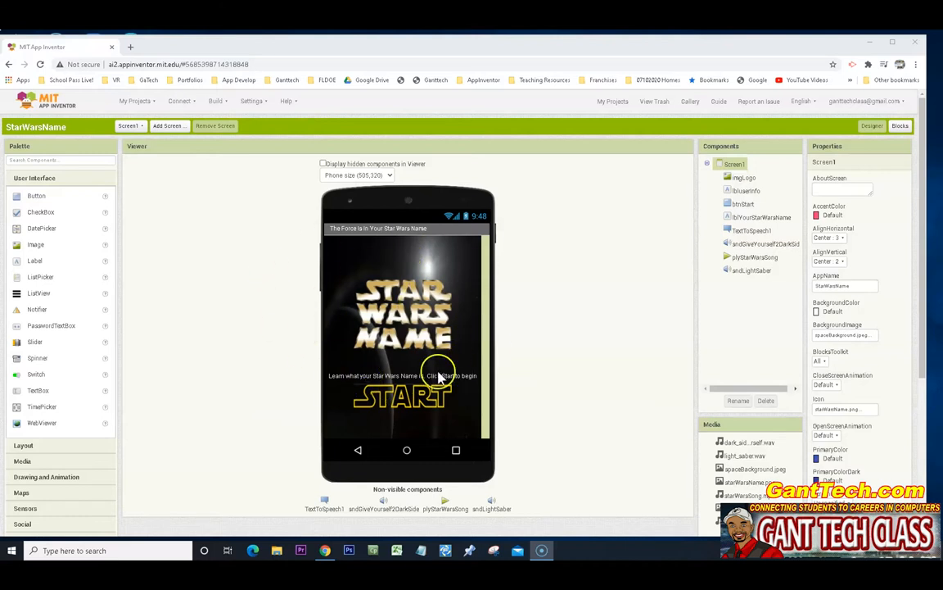
pyautogui.moveTo(311, 364)
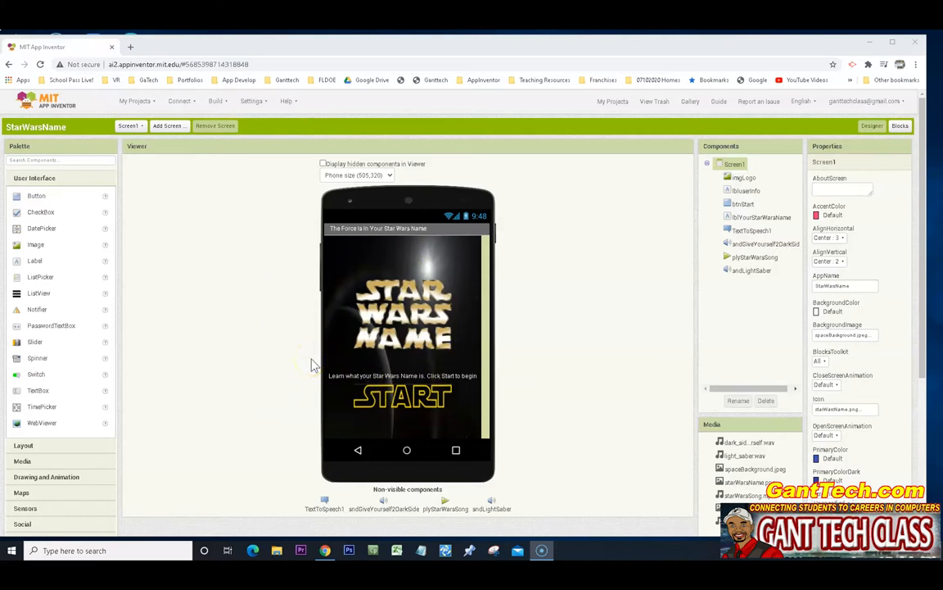
pyautogui.moveTo(244, 336)
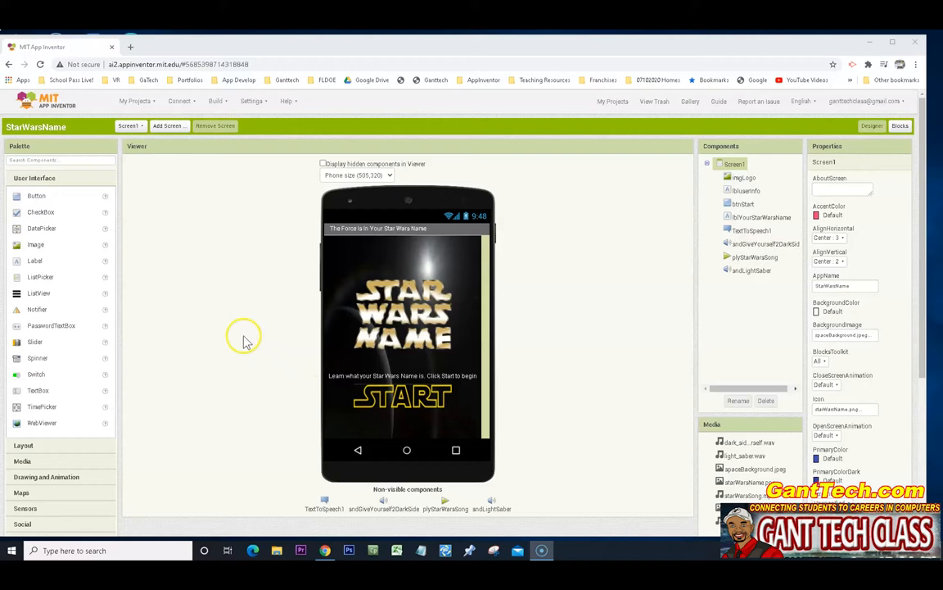
pyautogui.moveTo(672, 291)
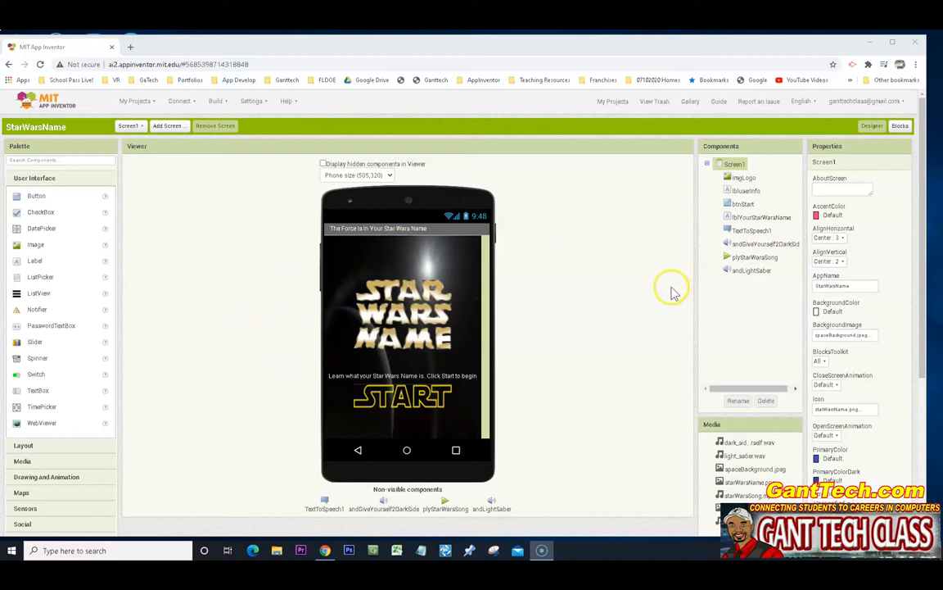
pyautogui.moveTo(667, 290)
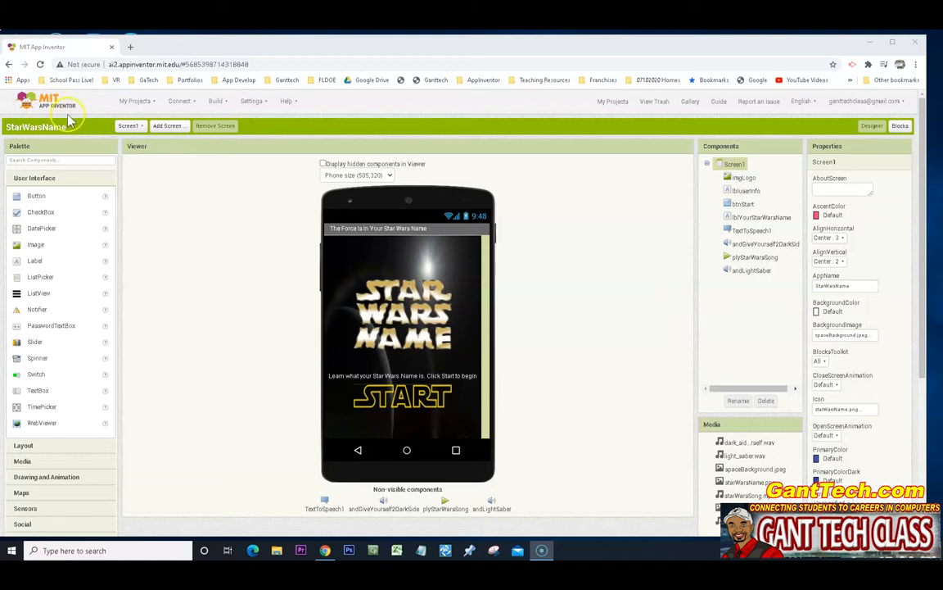
pyautogui.moveTo(556, 341)
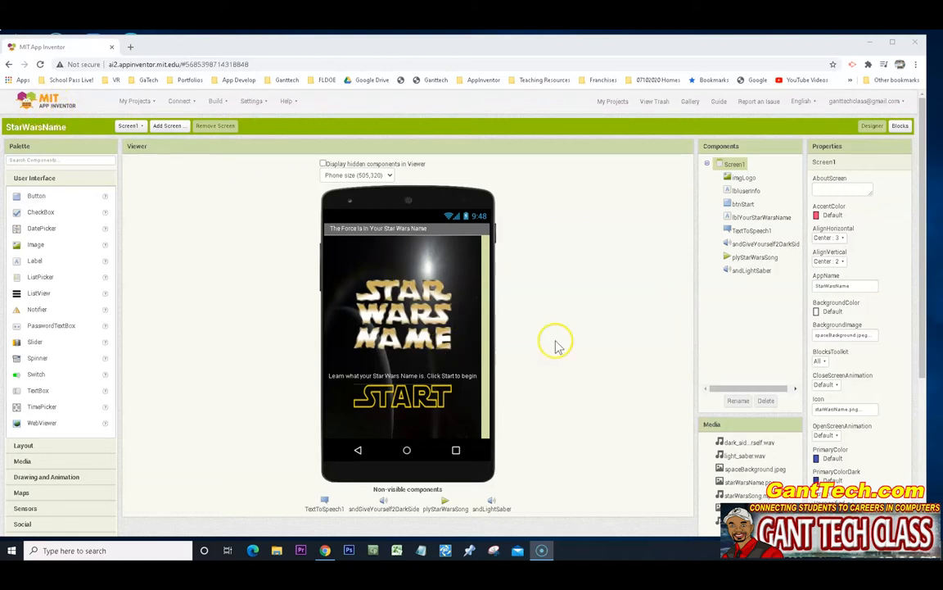
pyautogui.moveTo(584, 344)
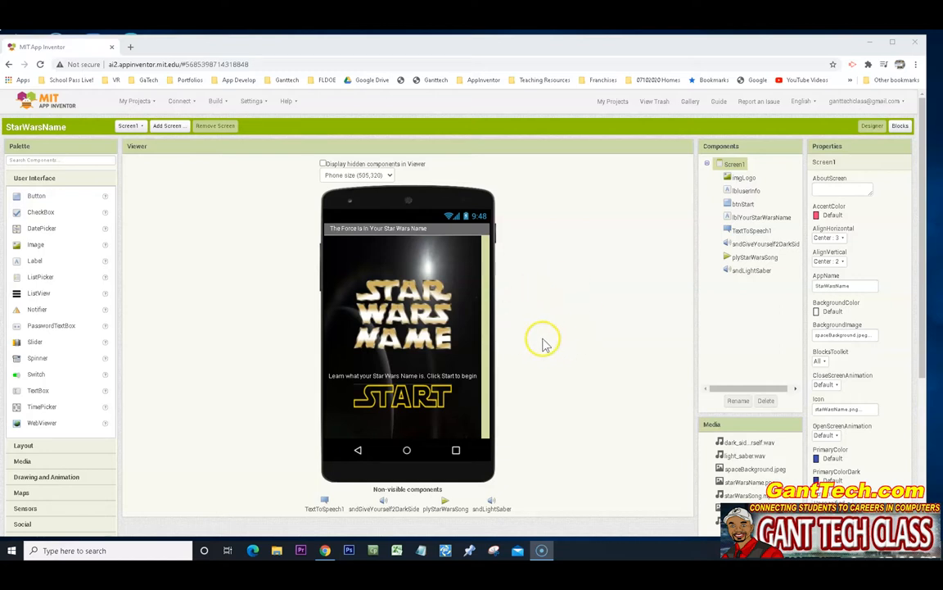
pyautogui.moveTo(545, 344)
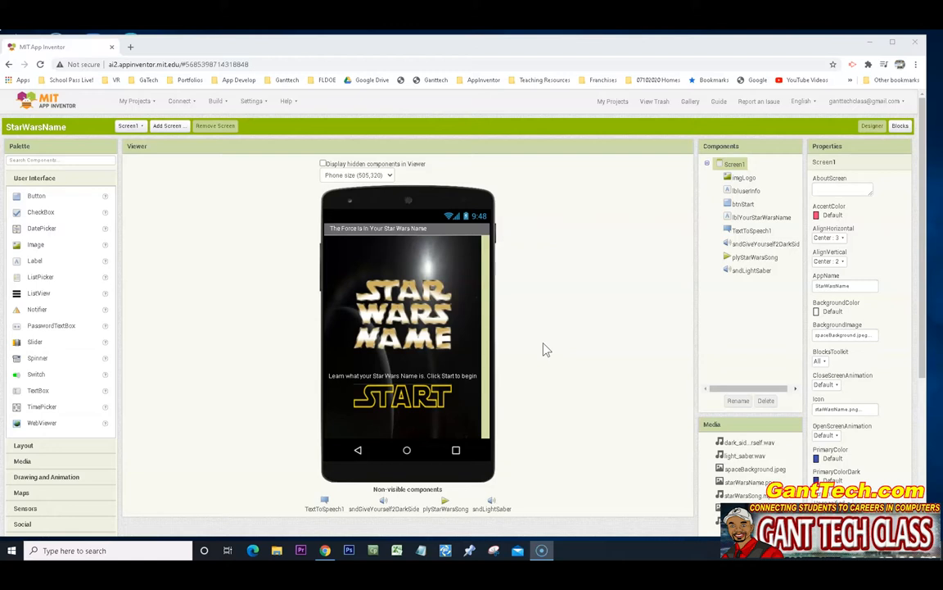
pyautogui.moveTo(463, 309)
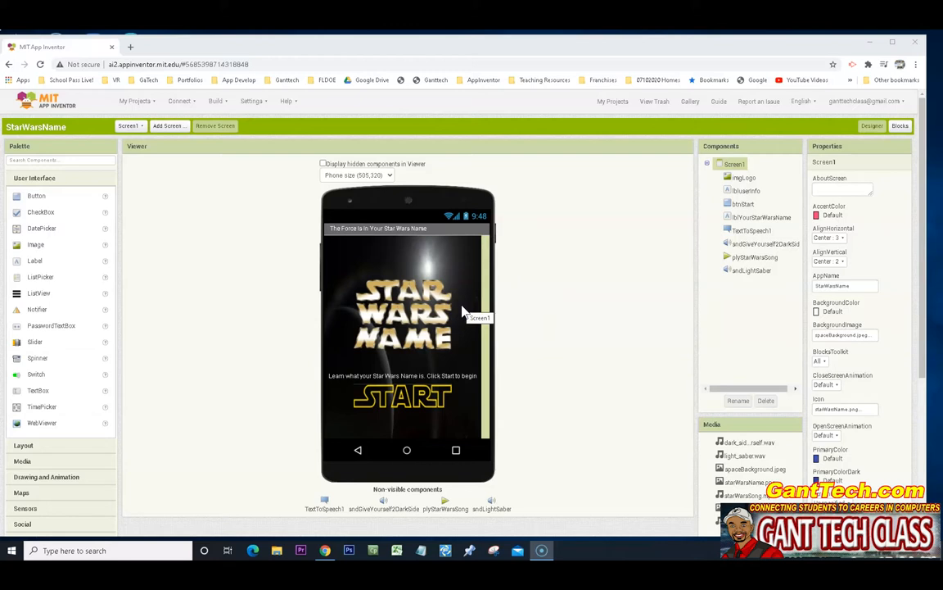
pyautogui.moveTo(209, 195)
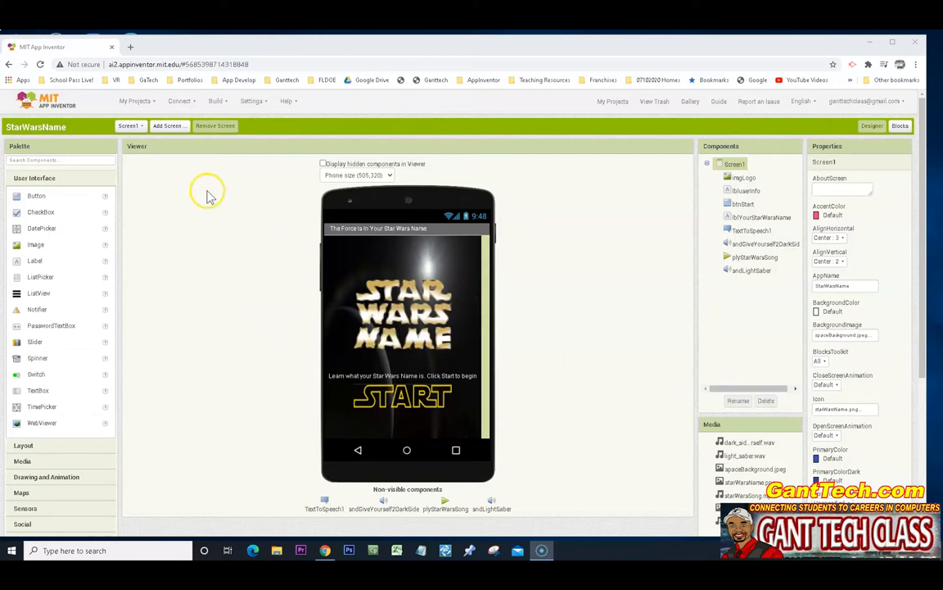
# - Try connecting to the Emulator, then open Need Help? after the aiStarter warning
pyautogui.click(179, 100)
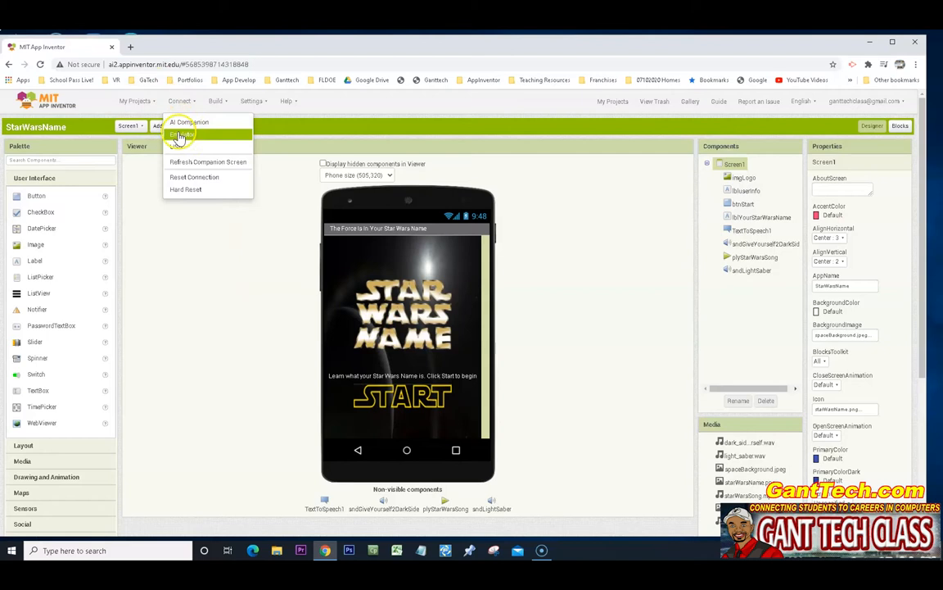
pyautogui.click(182, 134)
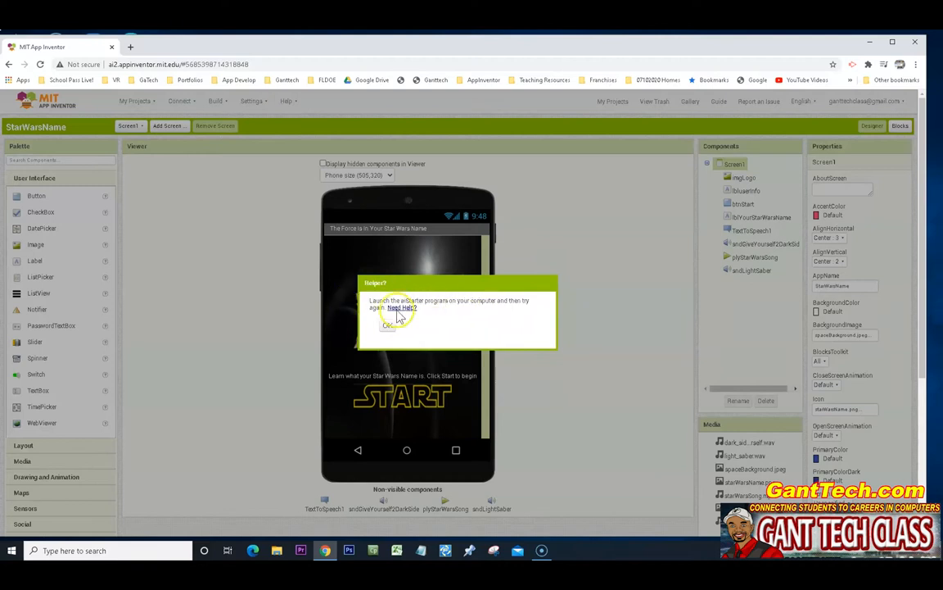
pyautogui.click(405, 307)
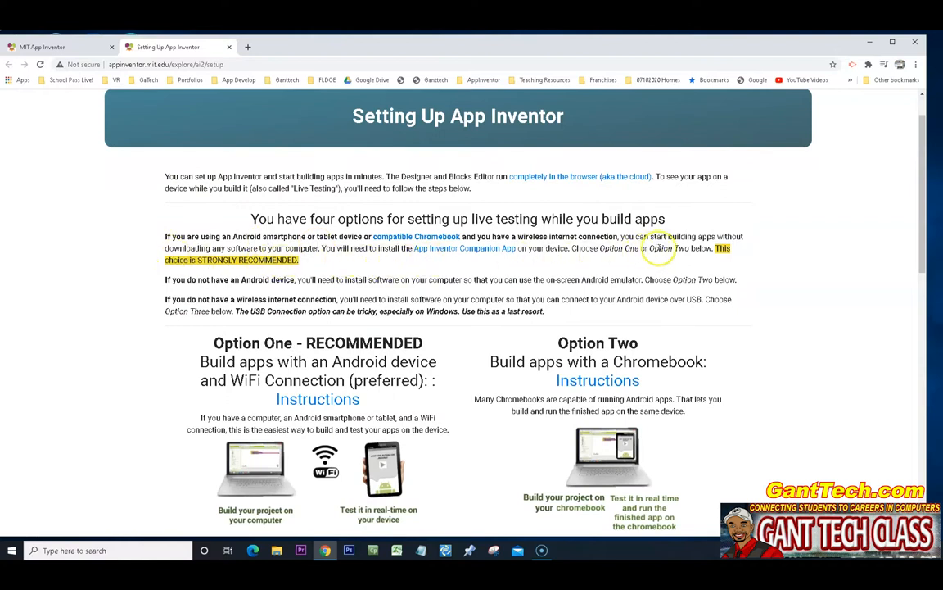
# - Scroll through the four live-testing setup options, then go back to the StarWarsName project tab
pyautogui.scroll(-3)
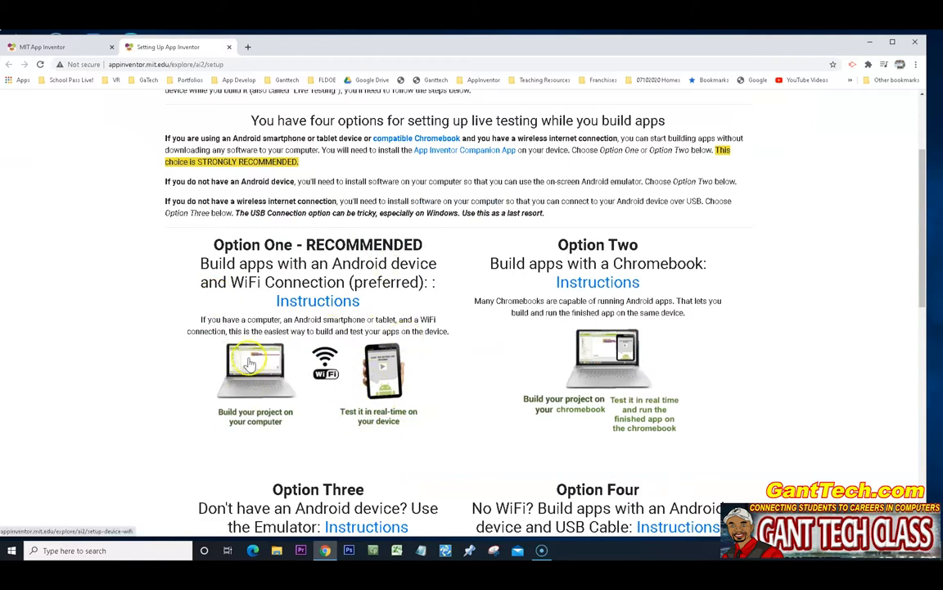
pyautogui.click(57, 47)
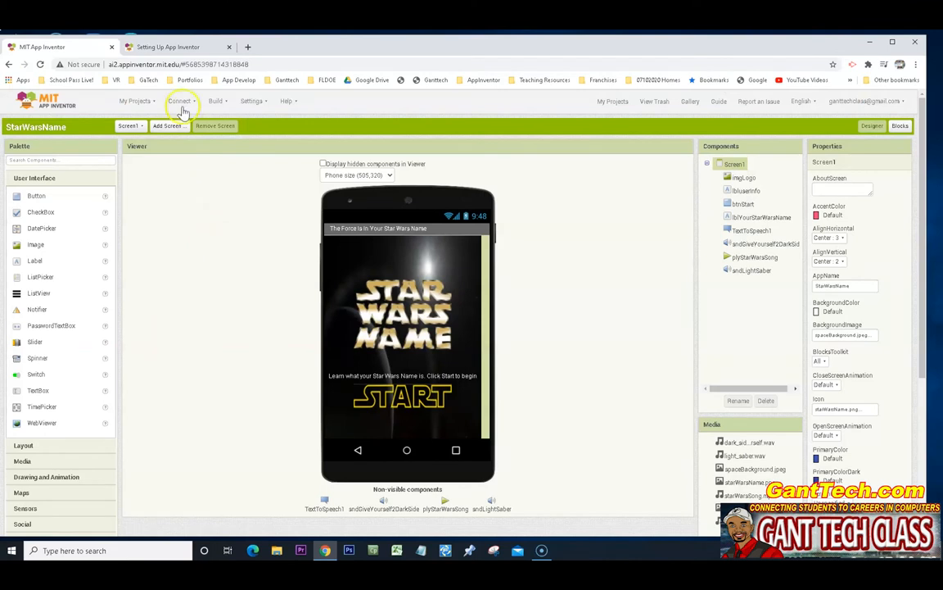
# - Start an AI Companion connection to show the QR code and connection code
pyautogui.click(180, 100)
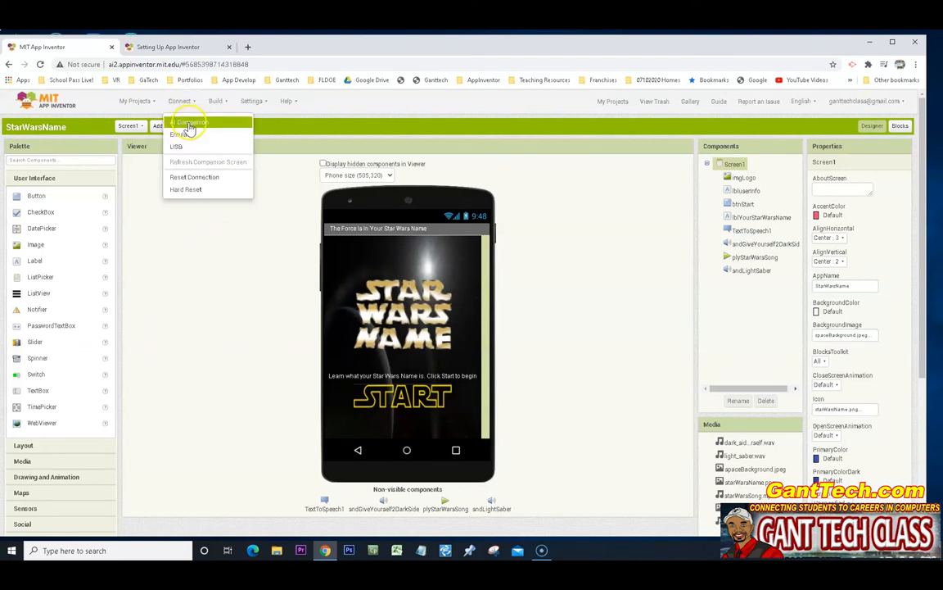
pyautogui.click(190, 123)
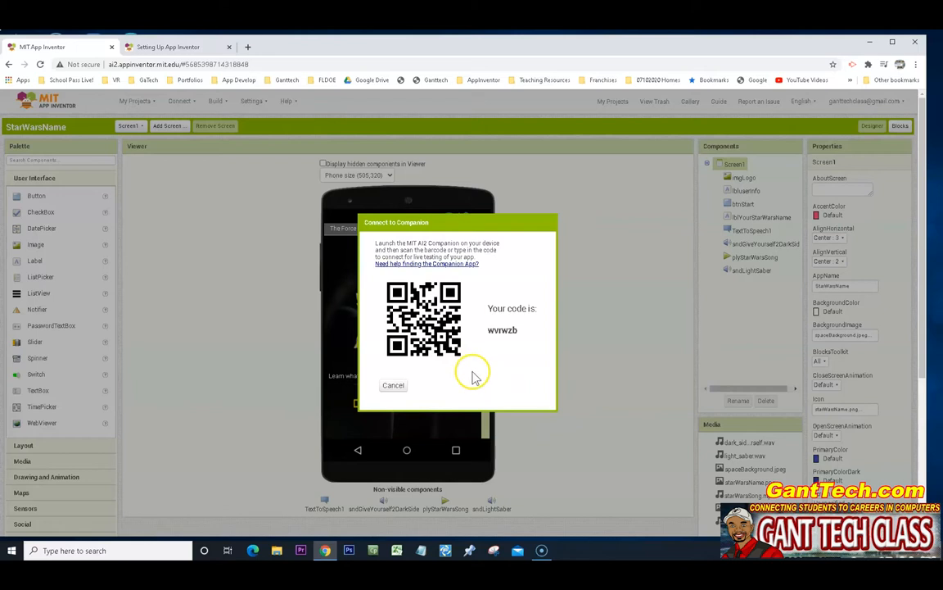
pyautogui.moveTo(474, 377)
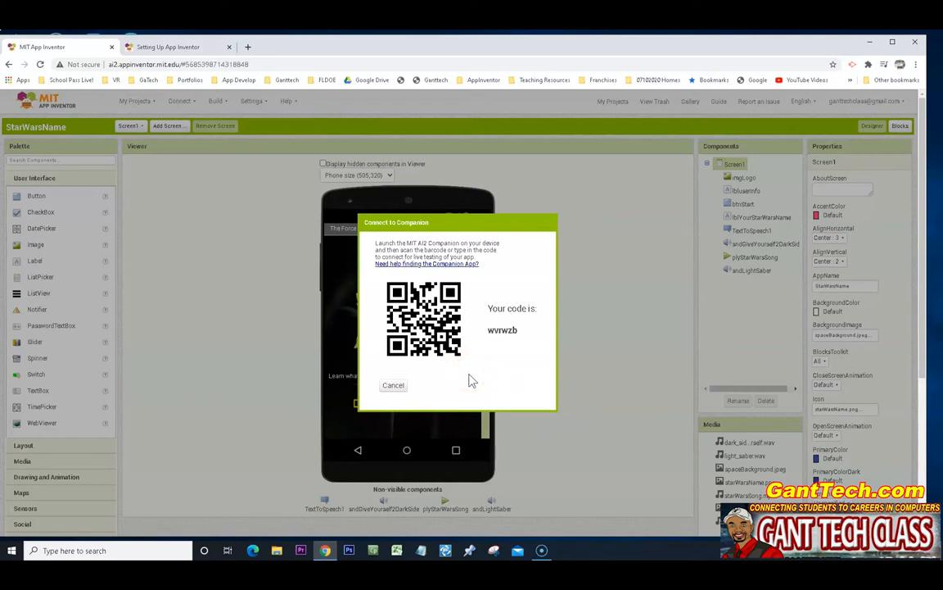
pyautogui.moveTo(413, 386)
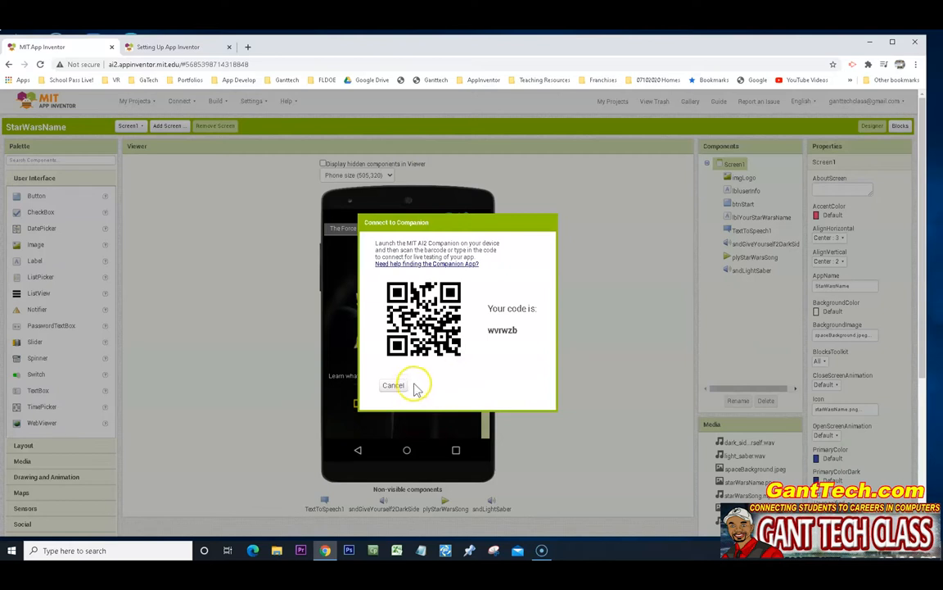
pyautogui.moveTo(393, 386)
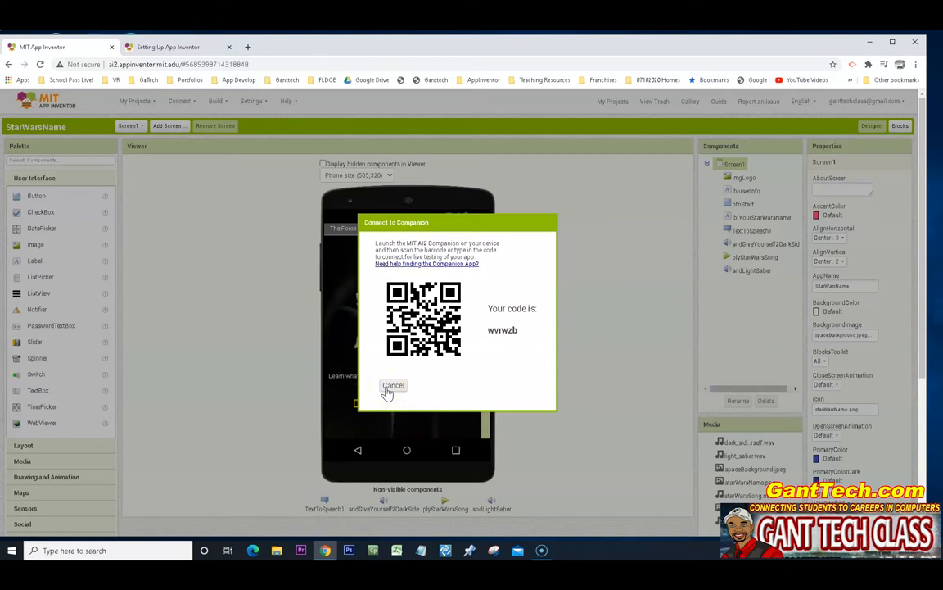
pyautogui.moveTo(453, 112)
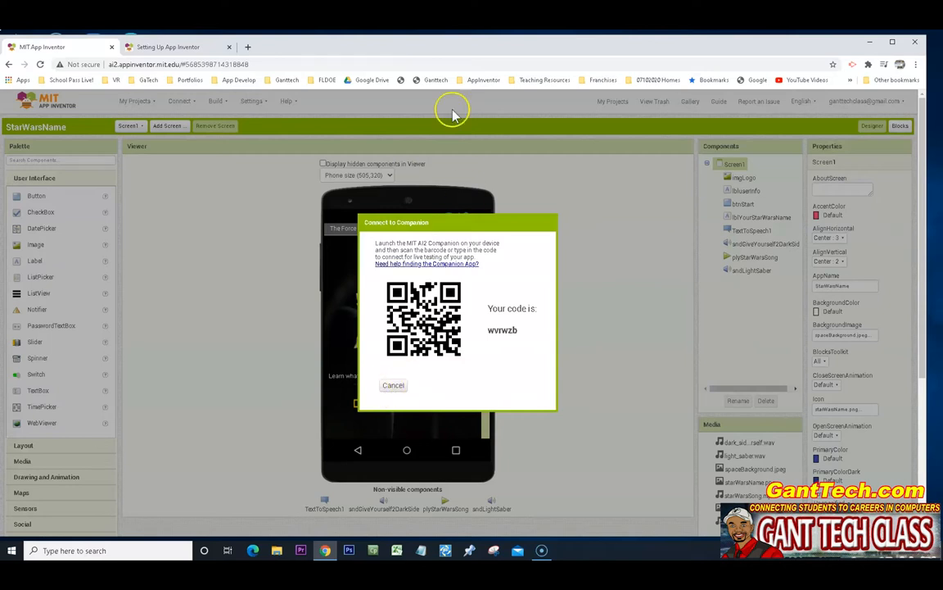
pyautogui.click(168, 46)
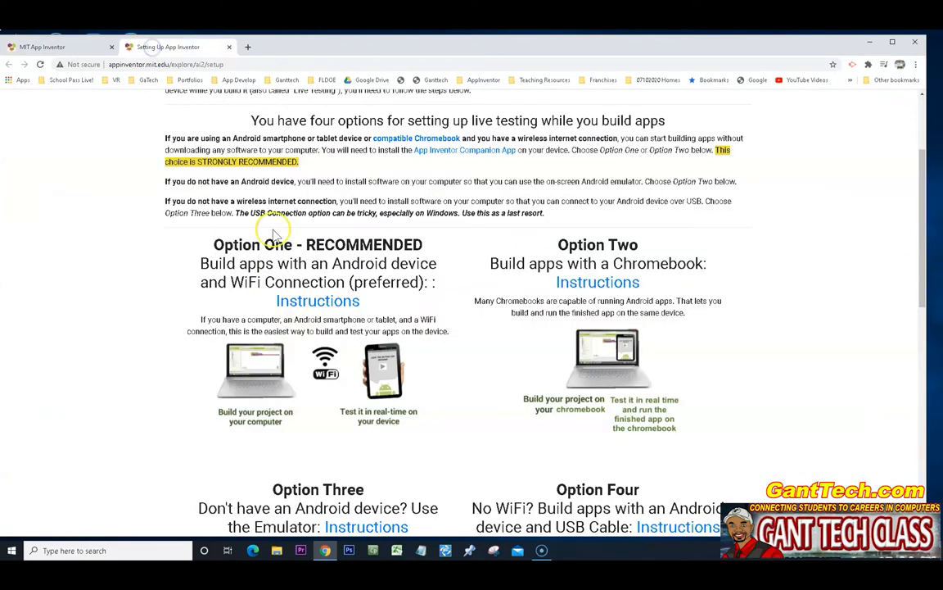
pyautogui.moveTo(327, 385)
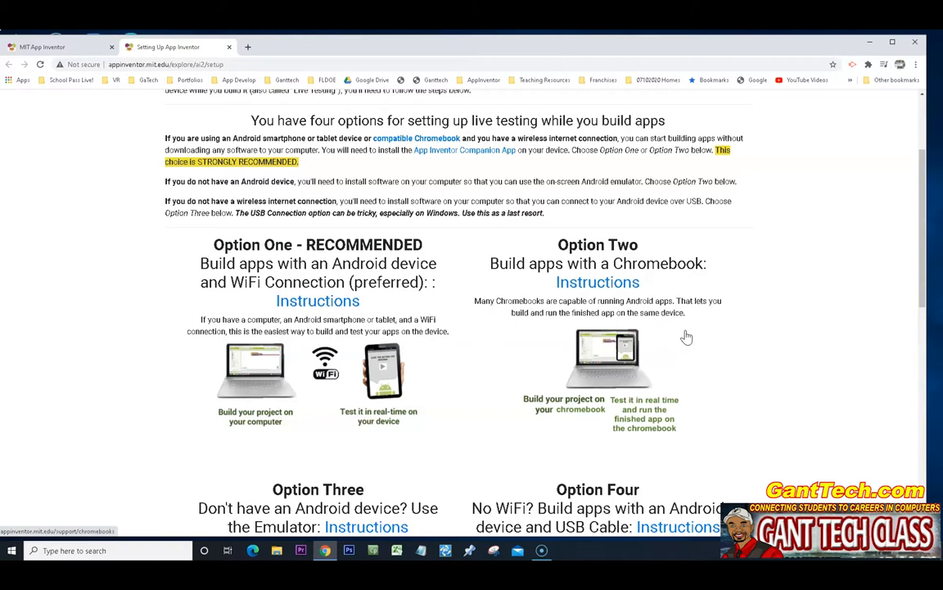
pyautogui.moveTo(609, 258)
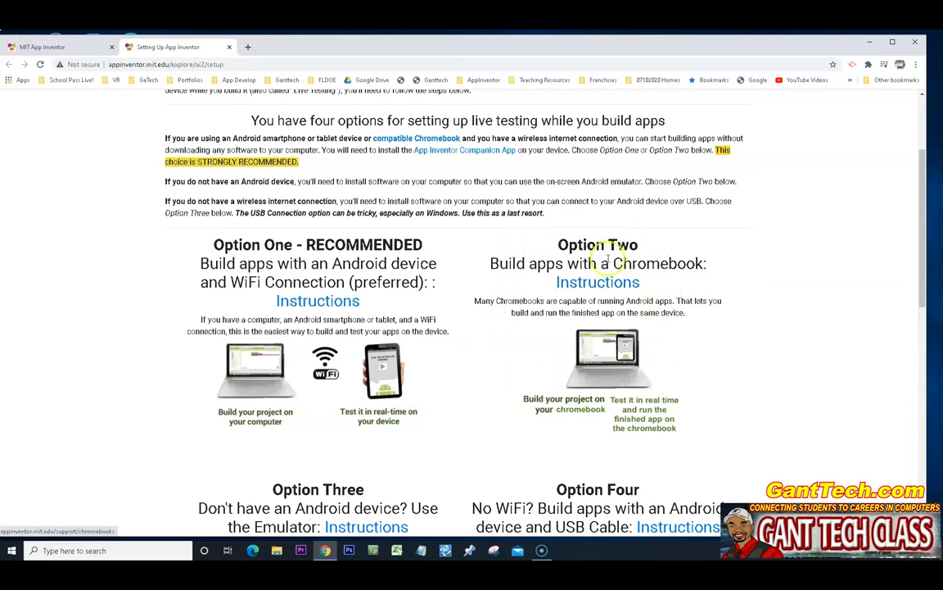
pyautogui.scroll(-3)
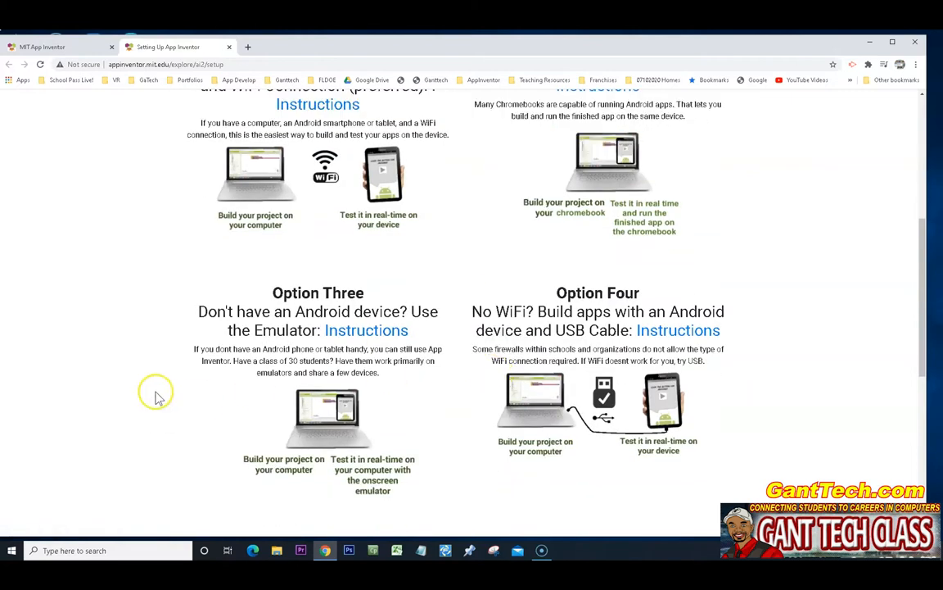
pyautogui.moveTo(311, 412)
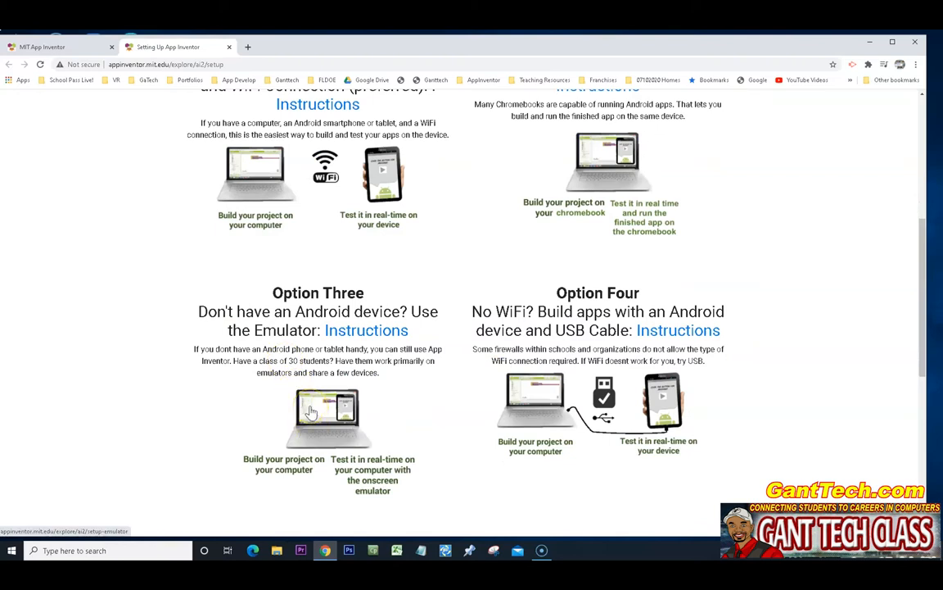
pyautogui.moveTo(264, 416)
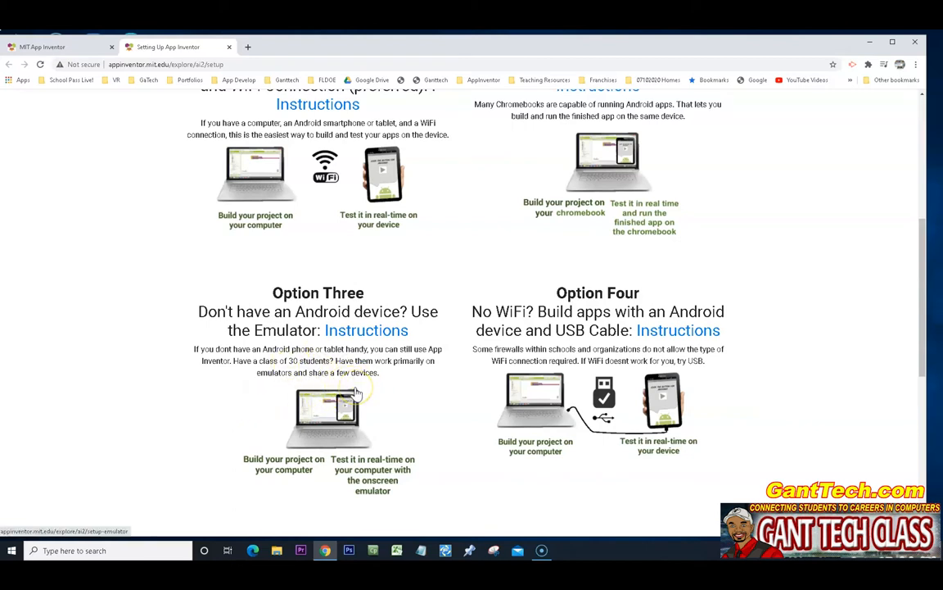
pyautogui.moveTo(351, 402)
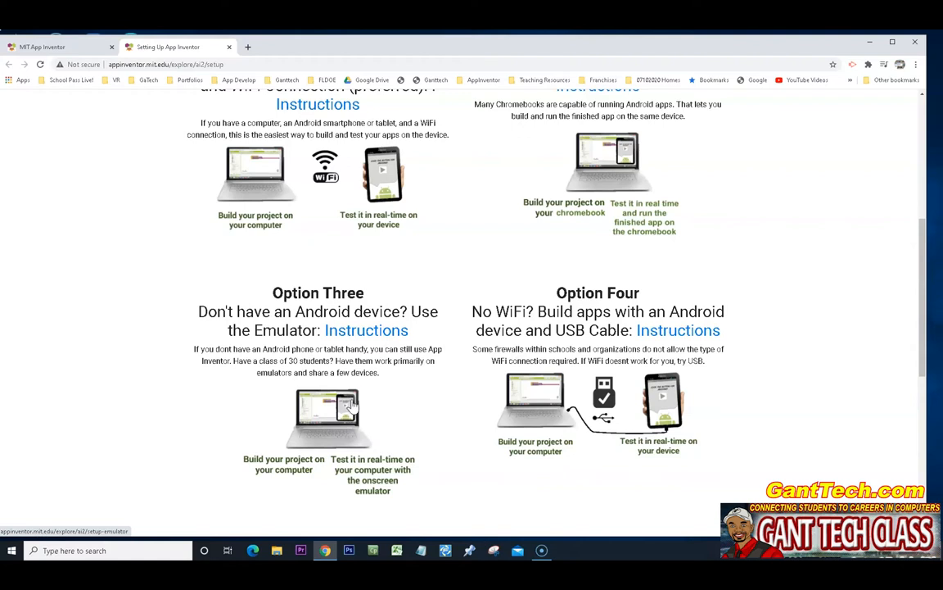
pyautogui.moveTo(354, 397)
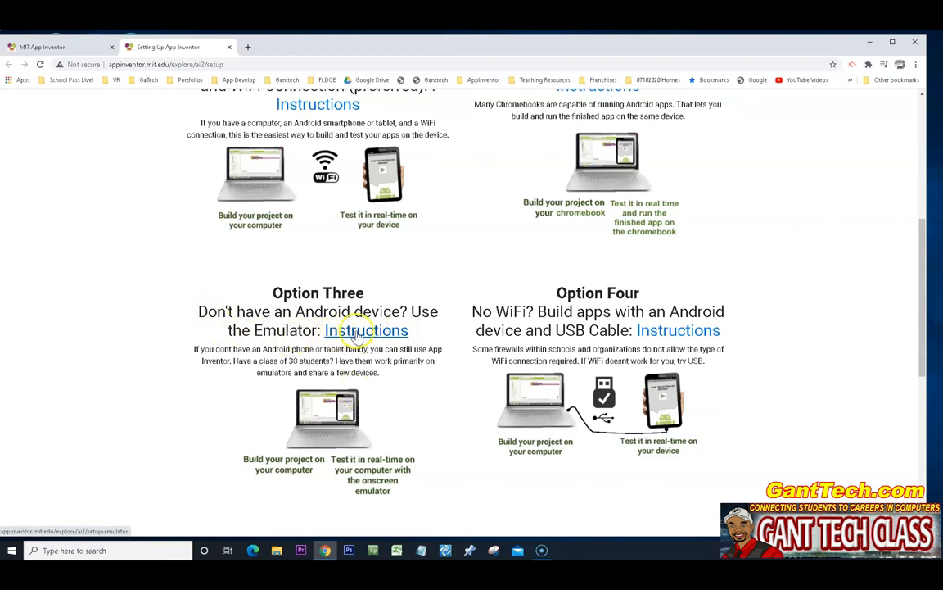
# - Open Option Three's emulator instructions, then the Instructions for Windows under Step 1
pyautogui.click(366, 330)
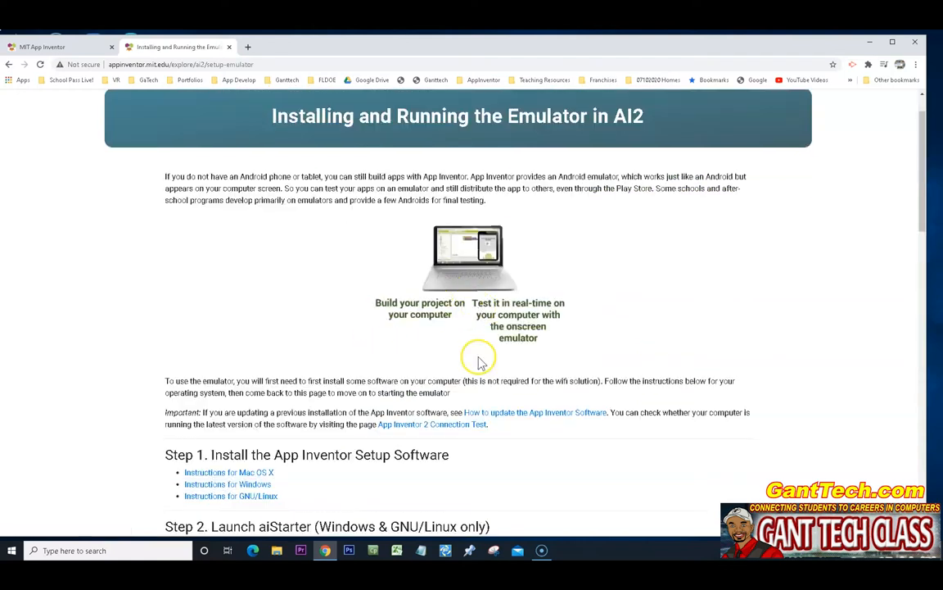
pyautogui.scroll(-3)
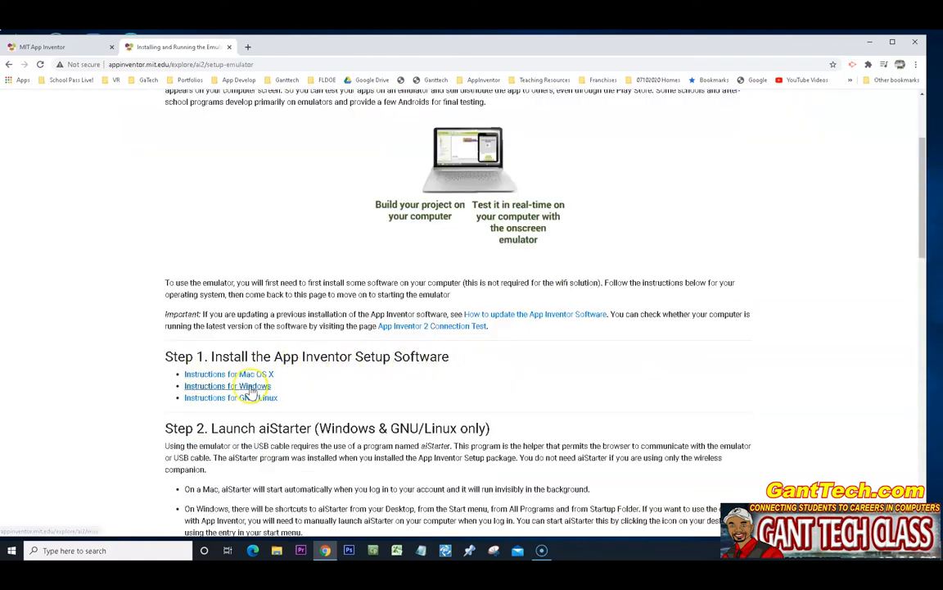
pyautogui.click(227, 386)
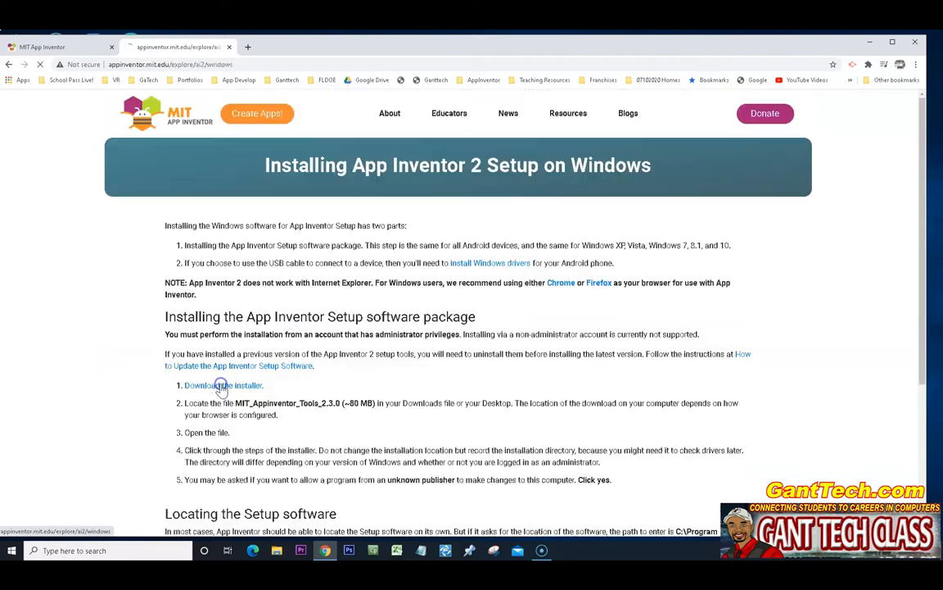
pyautogui.scroll(-3)
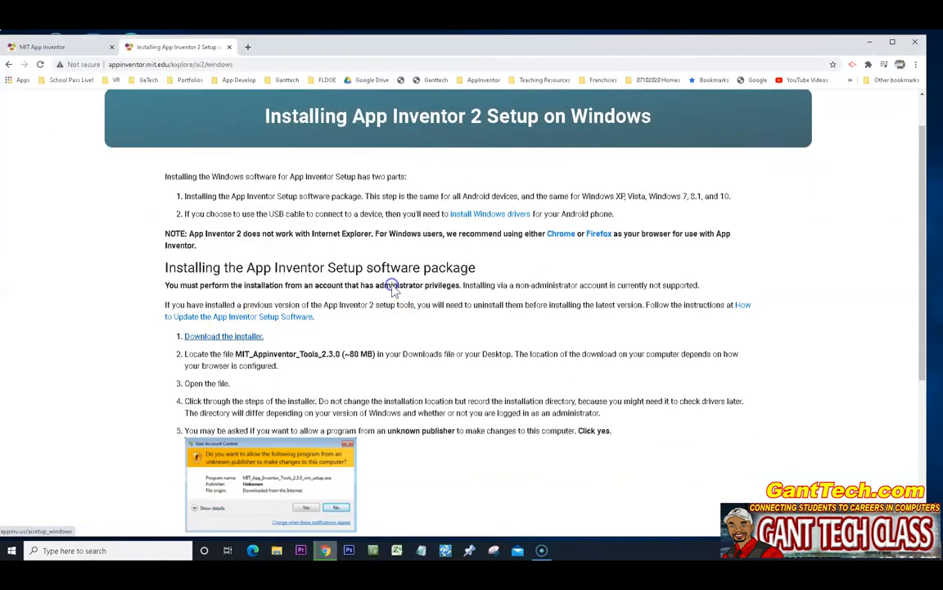
# - Download and install App Inventor Tools 2.3.0 for all users, launch aiStarter, and reposition its console
pyautogui.click(223, 335)
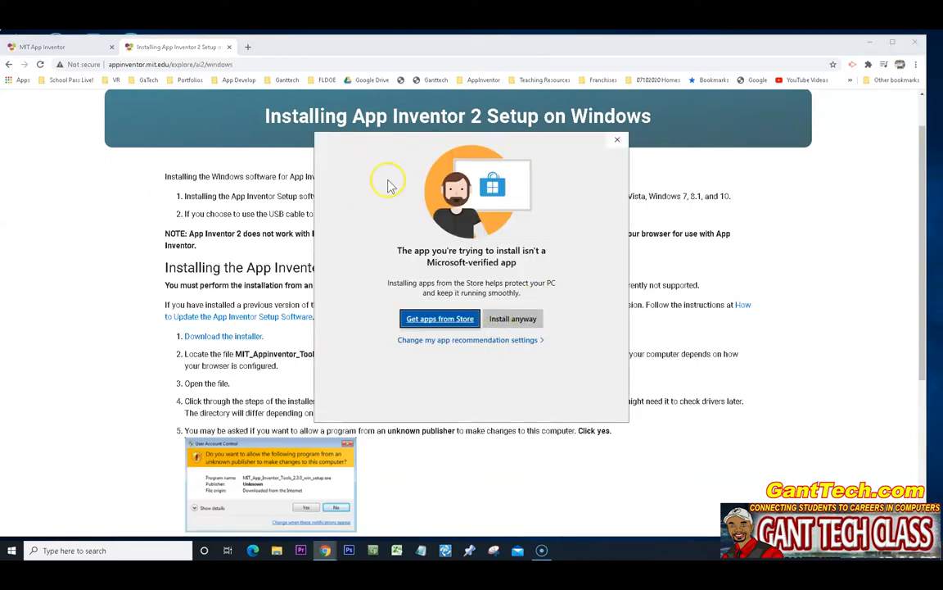
pyautogui.moveTo(449, 282)
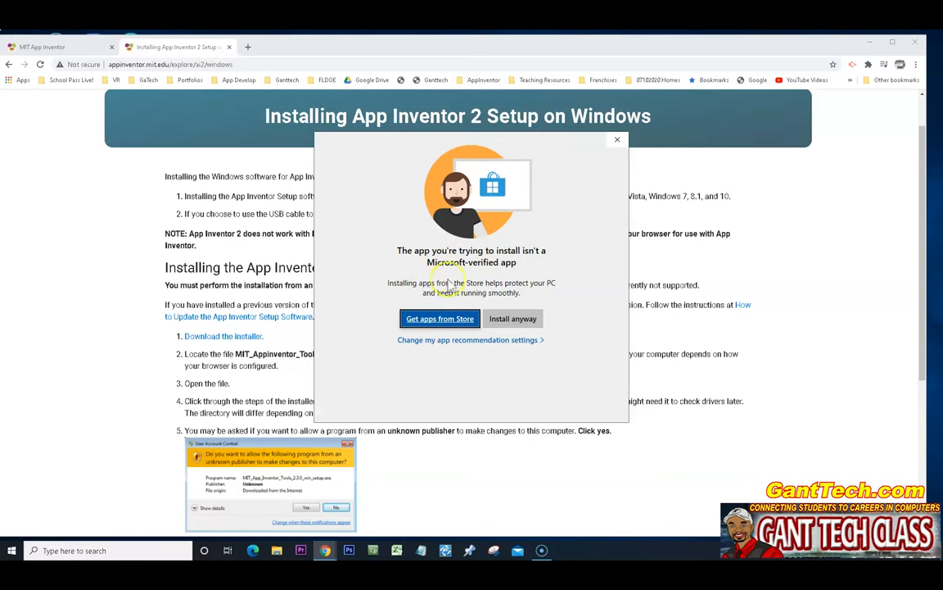
pyautogui.moveTo(279, 167)
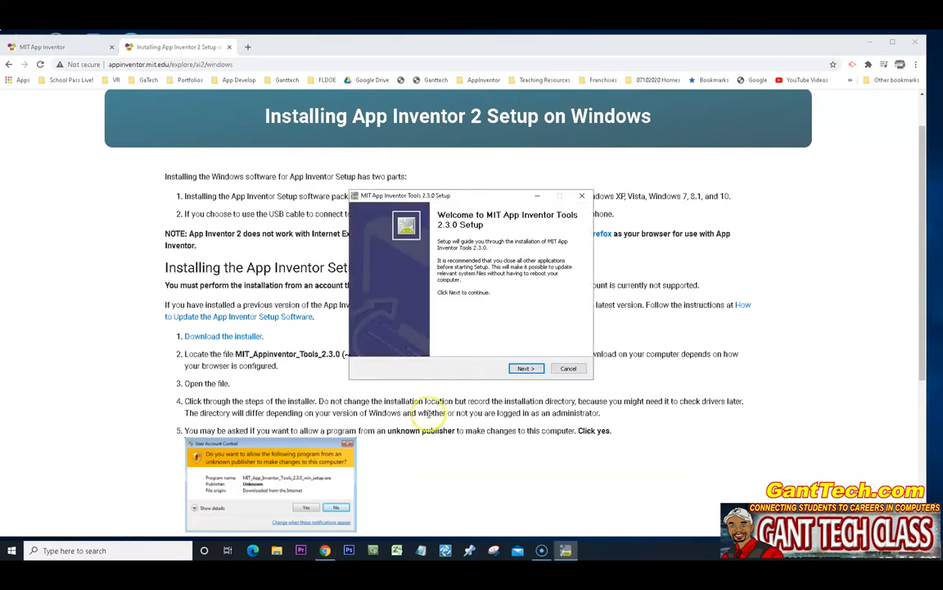
pyautogui.click(526, 368)
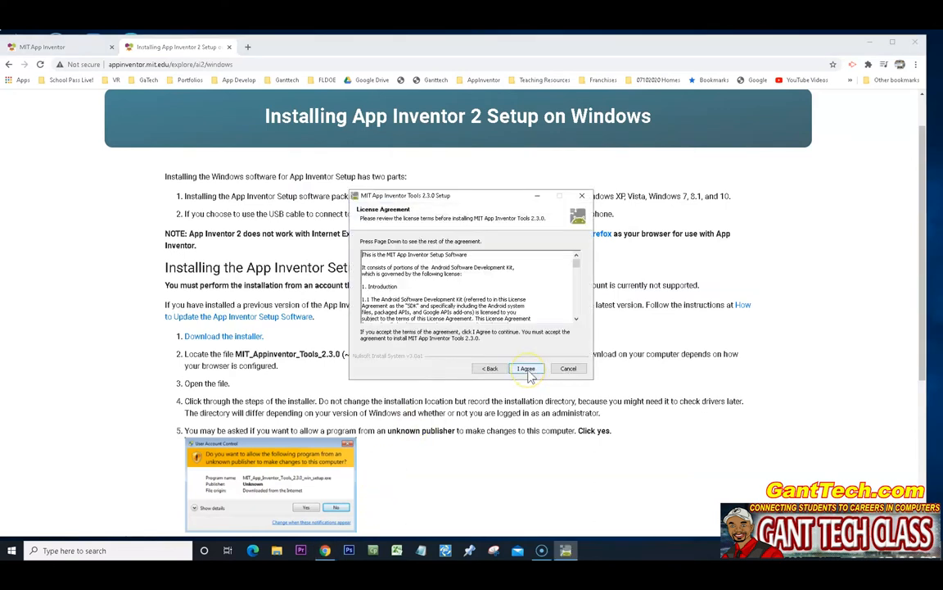
pyautogui.click(526, 368)
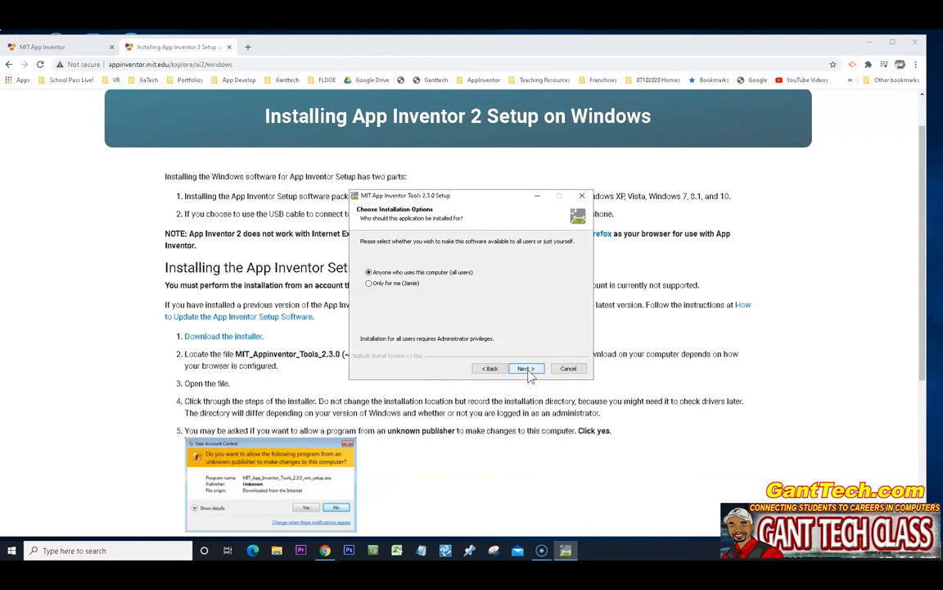
pyautogui.click(525, 368)
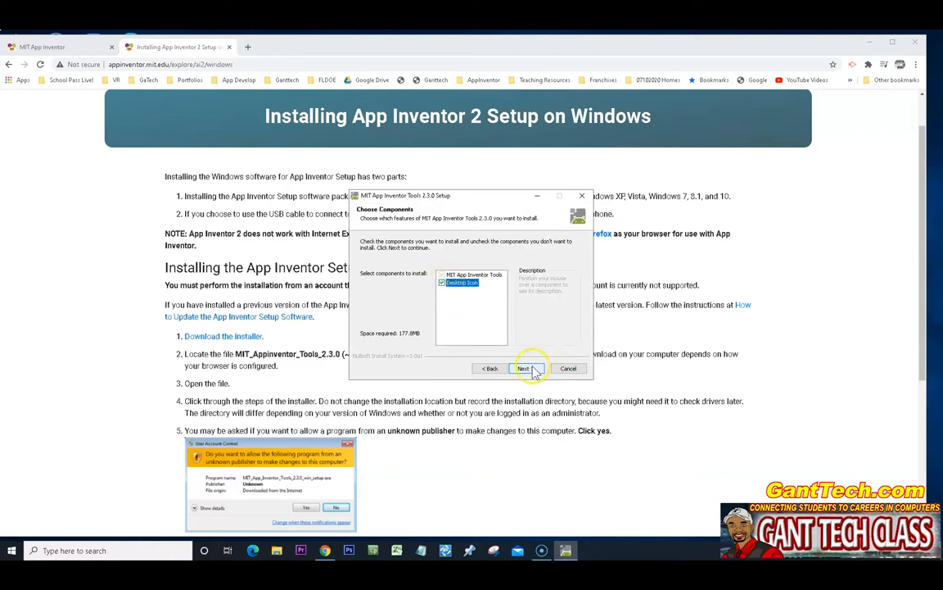
pyautogui.click(524, 368)
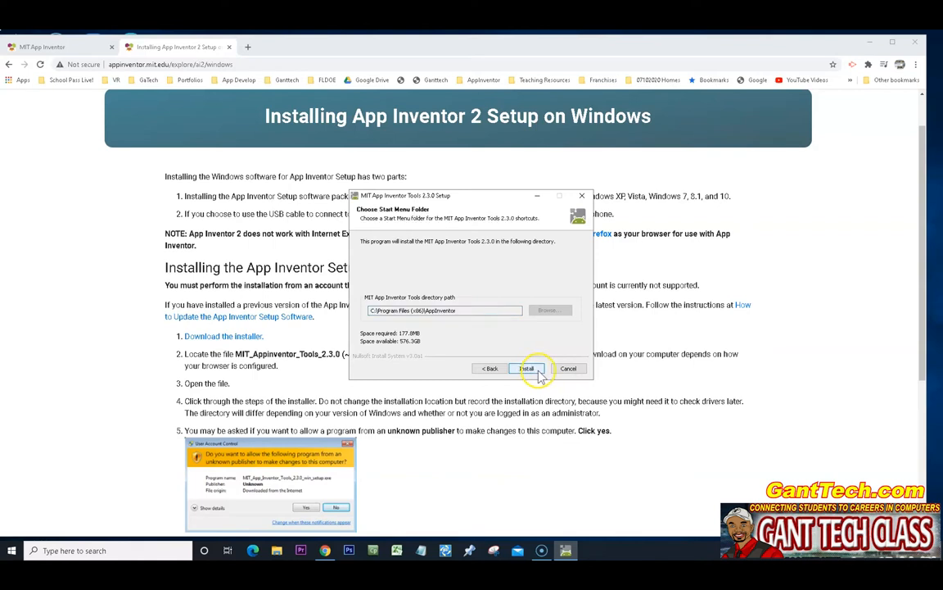
pyautogui.click(526, 368)
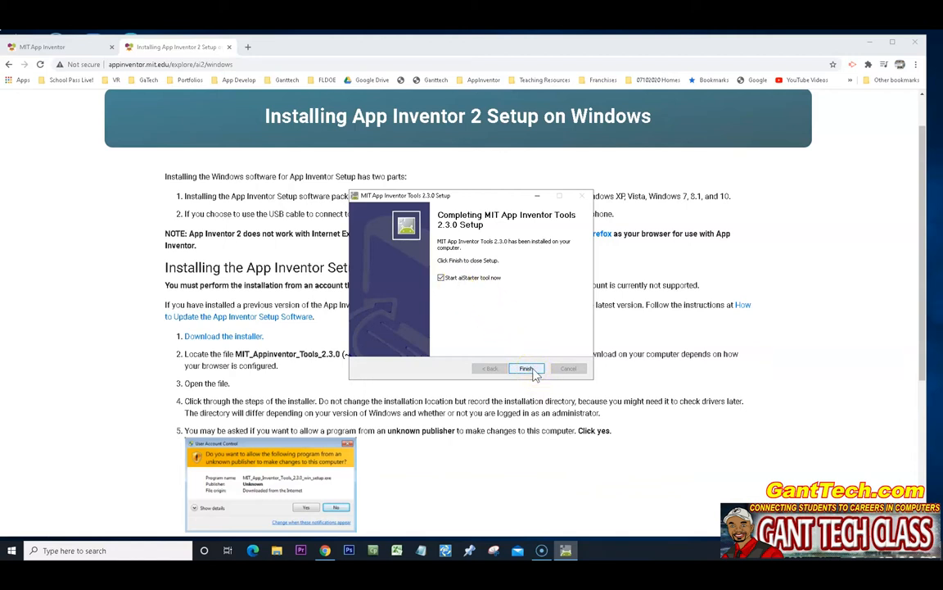
pyautogui.click(527, 367)
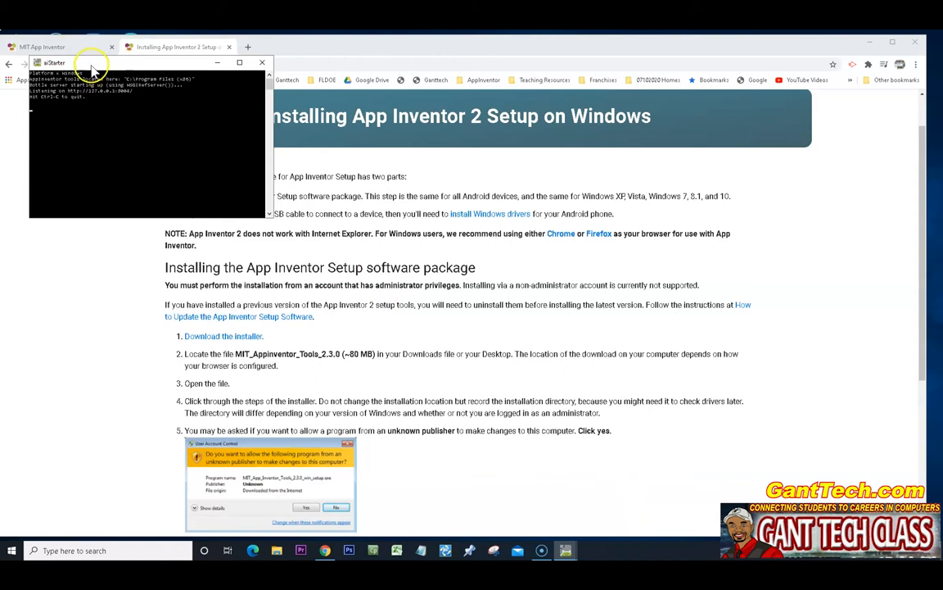
pyautogui.moveTo(148, 64); pyautogui.dragTo(474, 132)
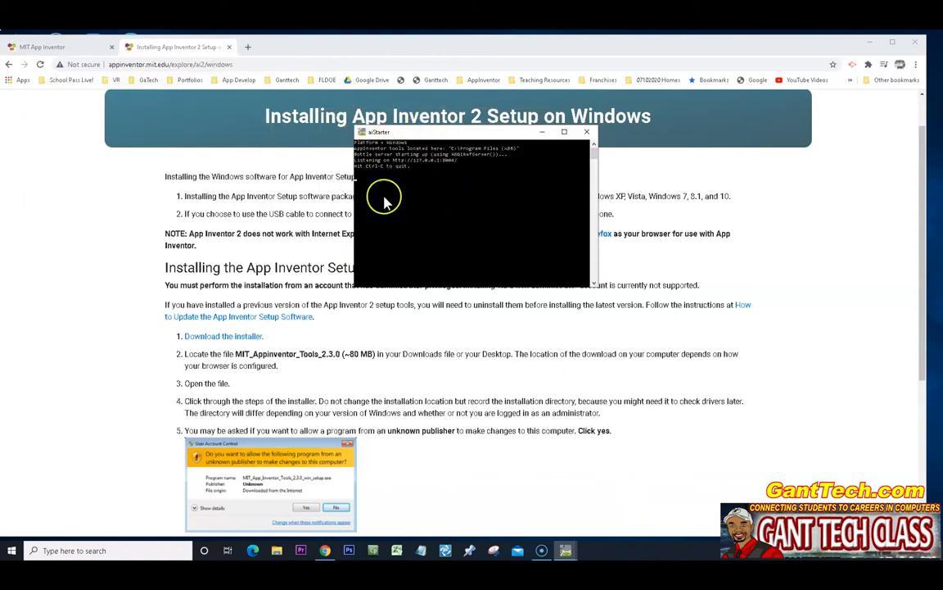
pyautogui.moveTo(218, 121)
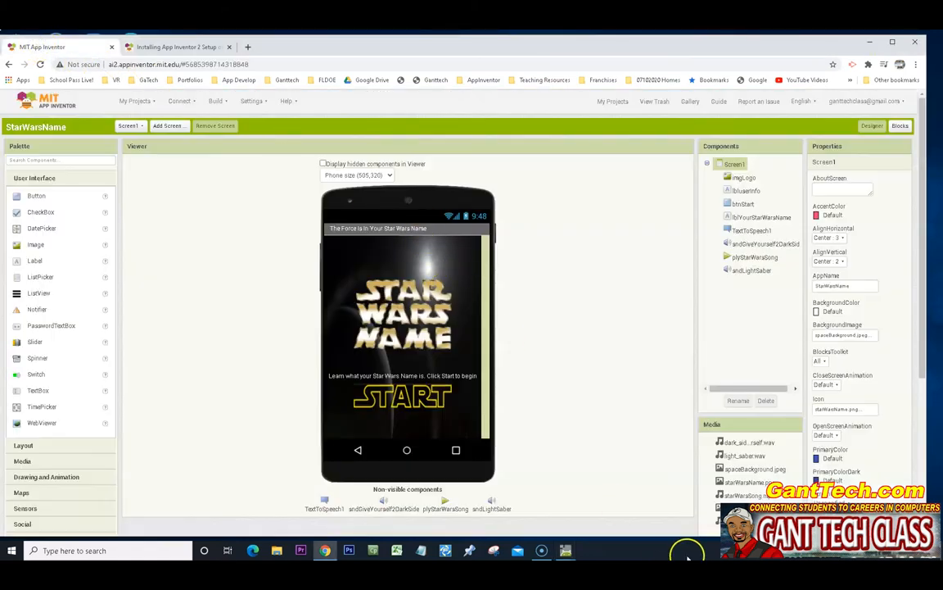
pyautogui.moveTo(187, 146)
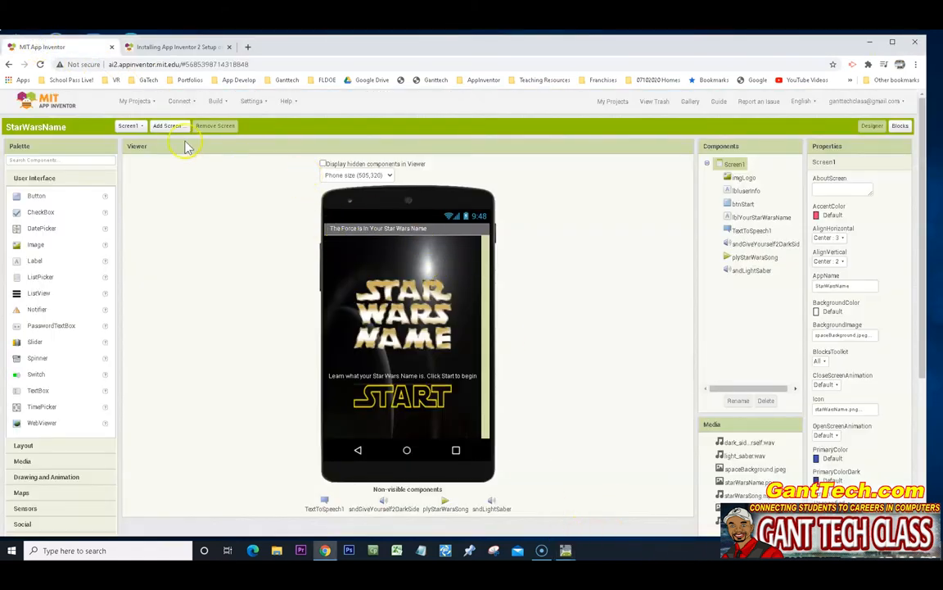
# - Connect StarWarsName to the Emulator and wait for it to start
pyautogui.click(180, 101)
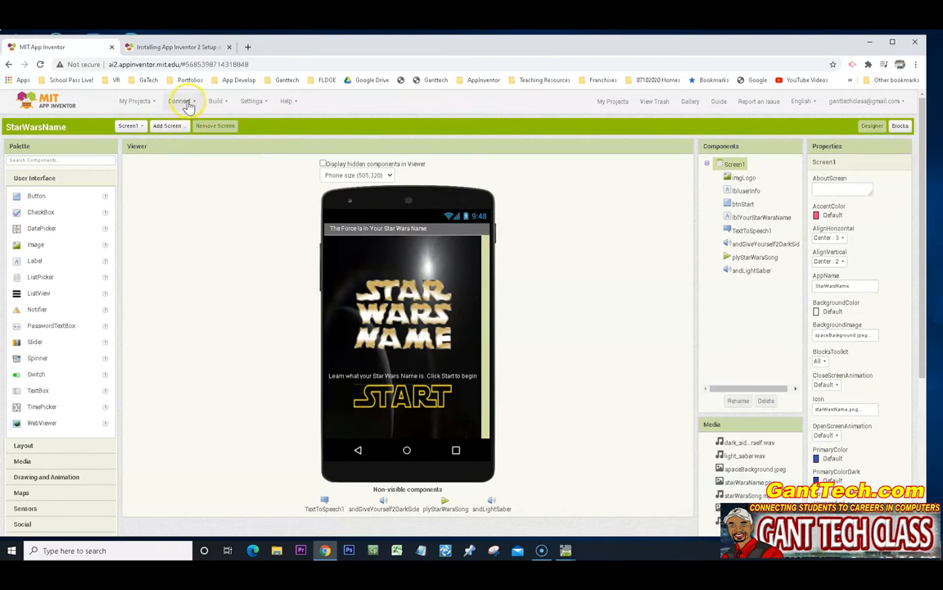
pyautogui.click(181, 101)
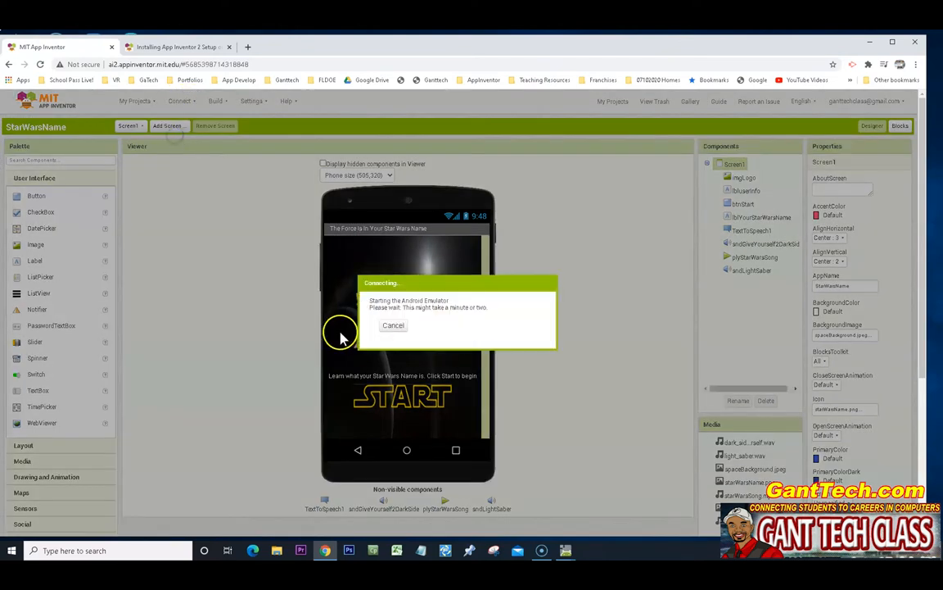
pyautogui.moveTo(566, 549)
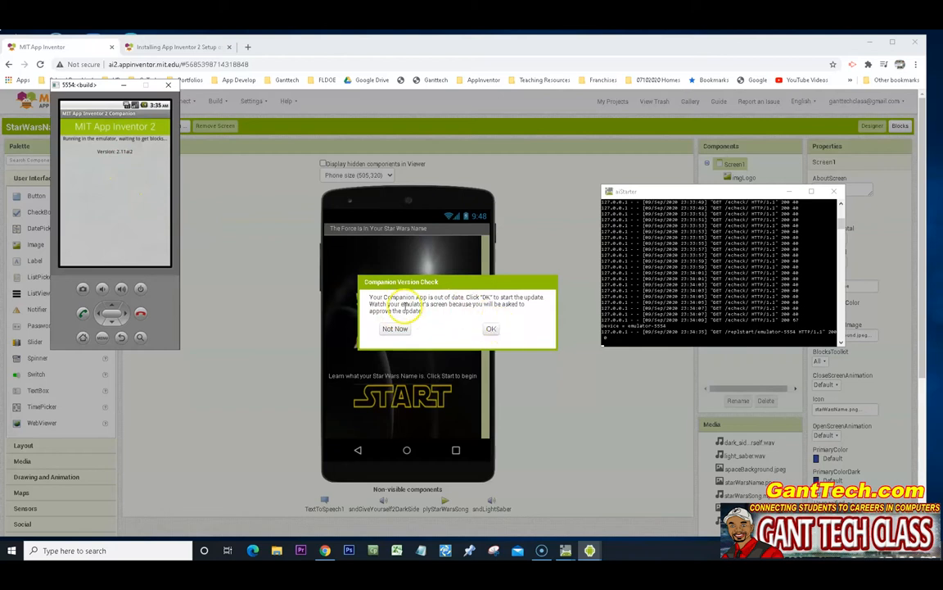
# - Accept the Companion update, allow replacing the app, install it, and tap Done
pyautogui.click(491, 328)
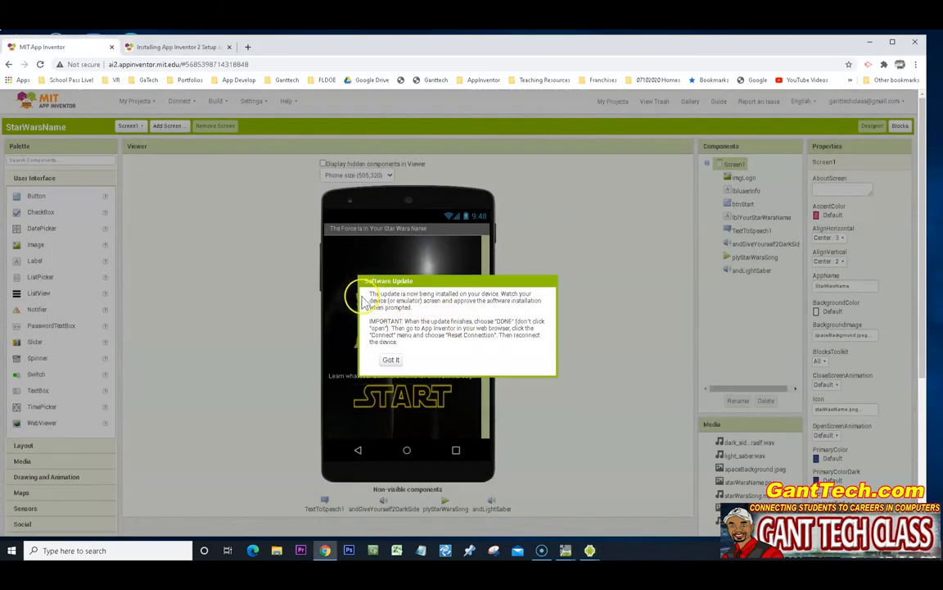
pyautogui.moveTo(440, 293)
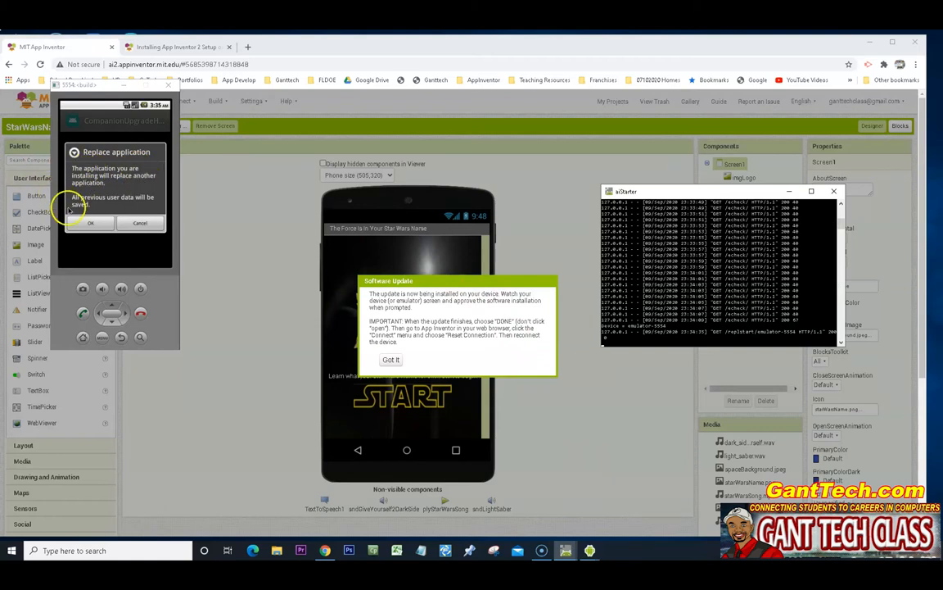
pyautogui.click(90, 222)
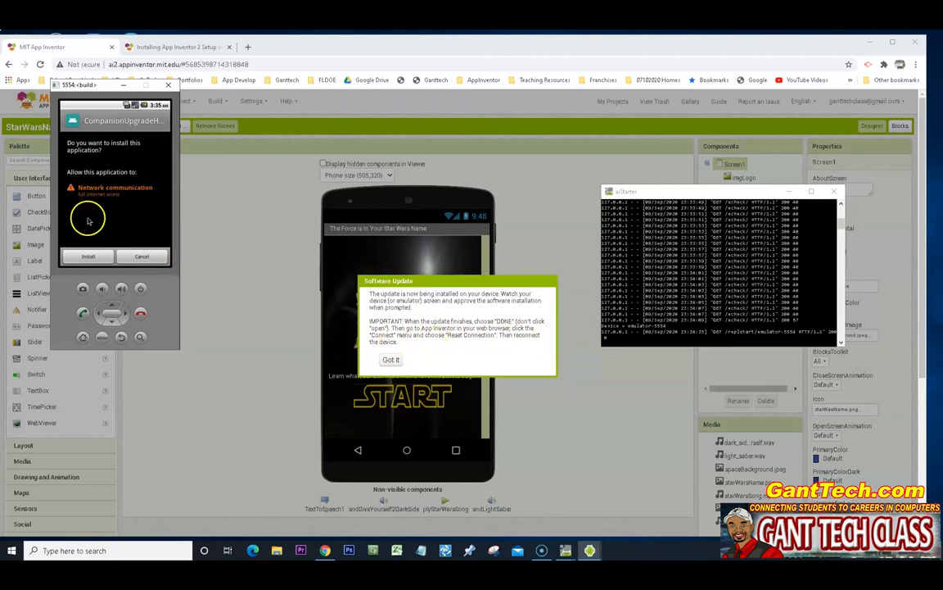
pyautogui.moveTo(162, 275)
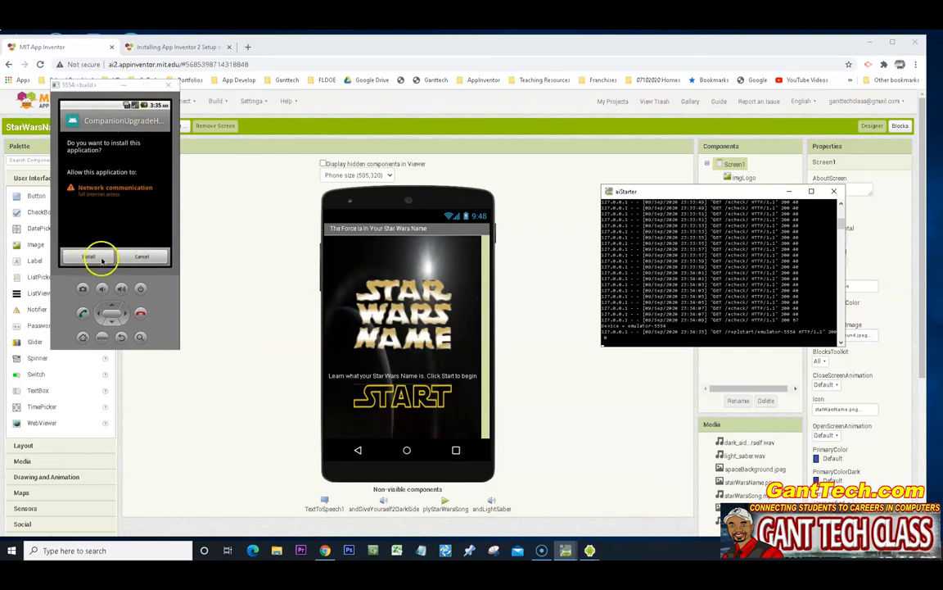
pyautogui.click(88, 256)
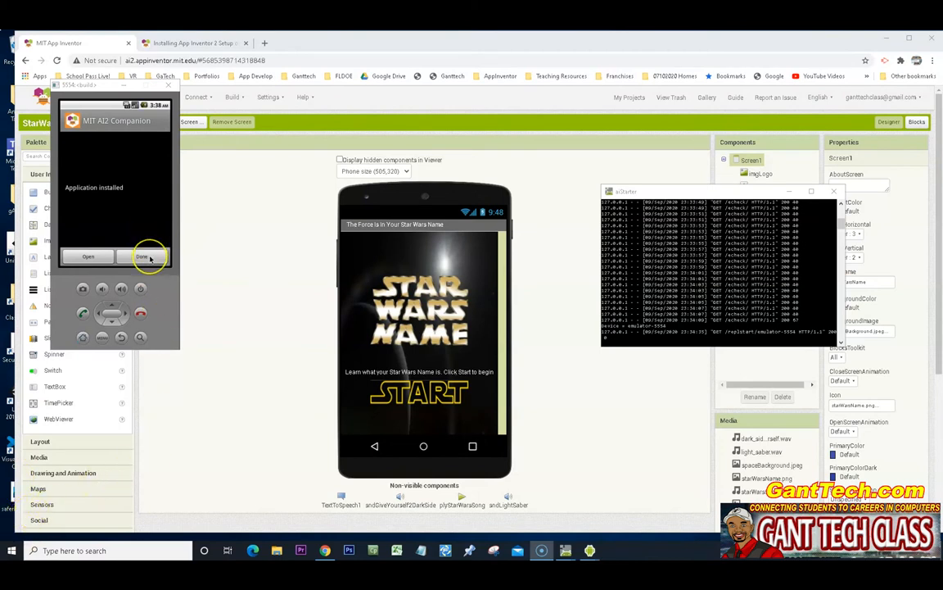
pyautogui.click(143, 256)
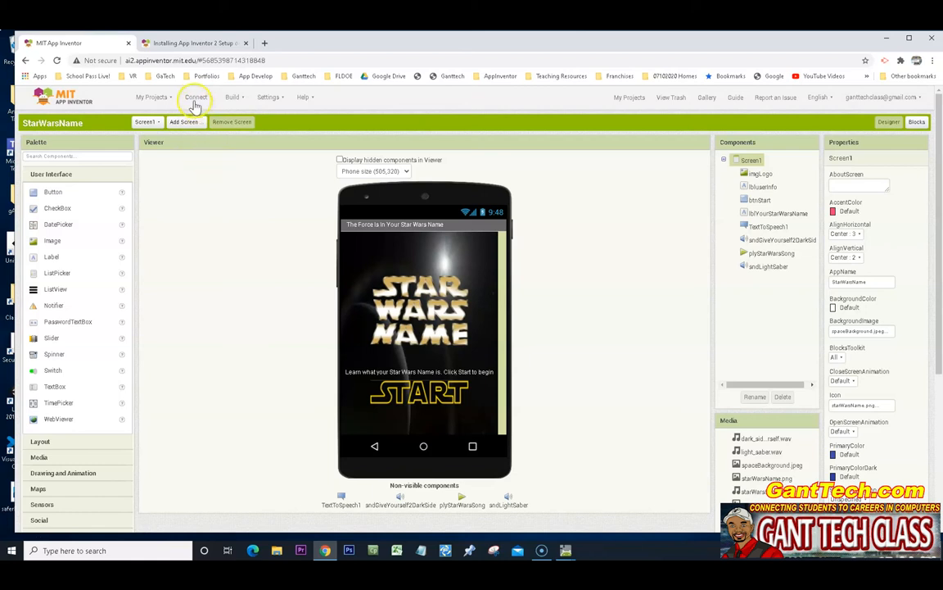
# - Connect to the Emulator again and let Android boot with the app
pyautogui.click(196, 97)
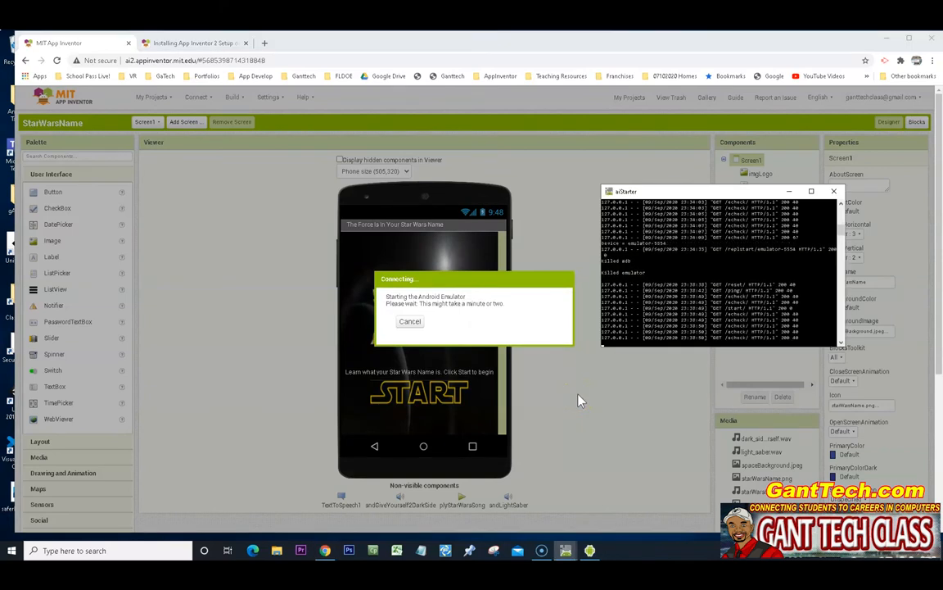
pyautogui.click(590, 550)
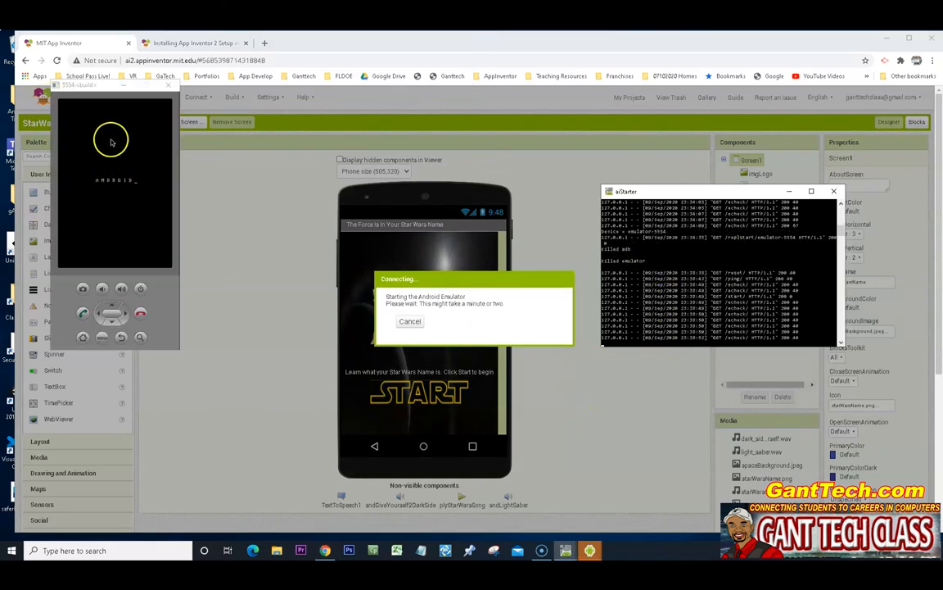
pyautogui.moveTo(137, 212)
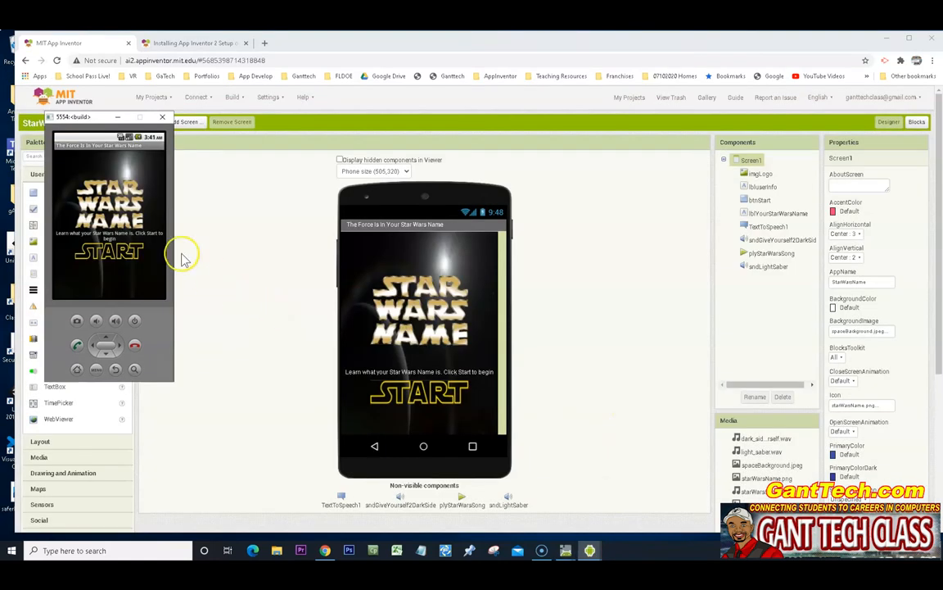
pyautogui.moveTo(230, 244)
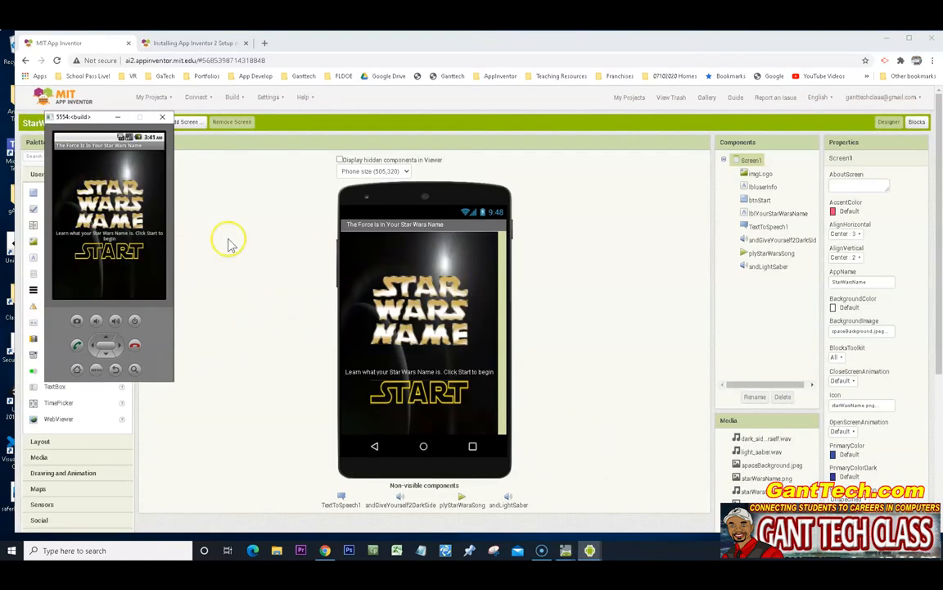
pyautogui.moveTo(467, 290)
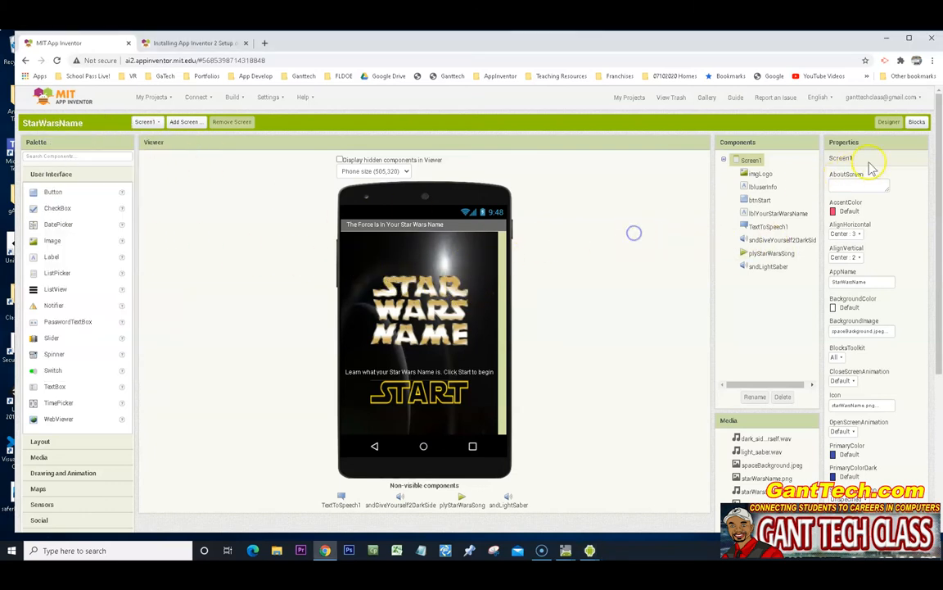
# - Switch to the Blocks editor to view the app's event handlers
pyautogui.click(917, 122)
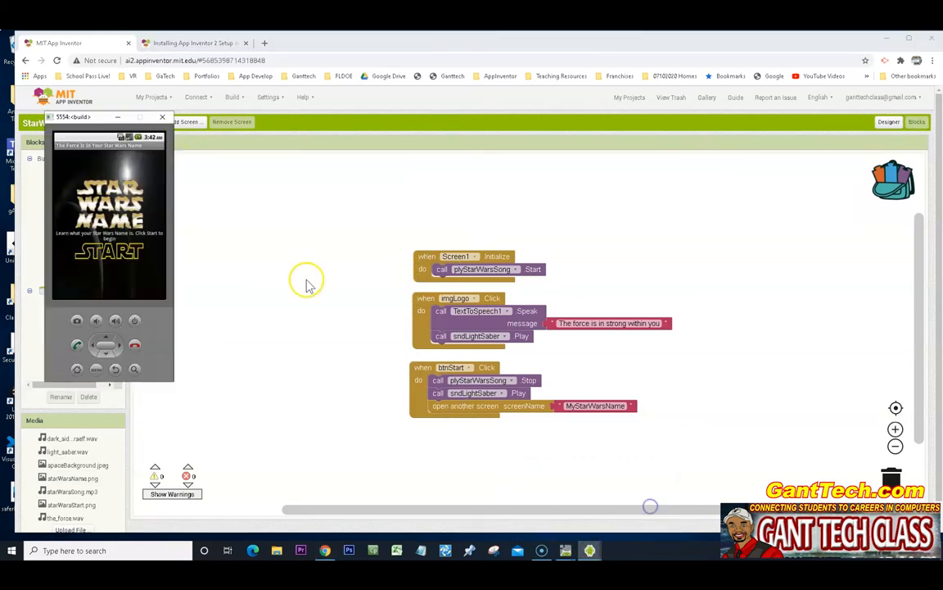
pyautogui.moveTo(481, 246)
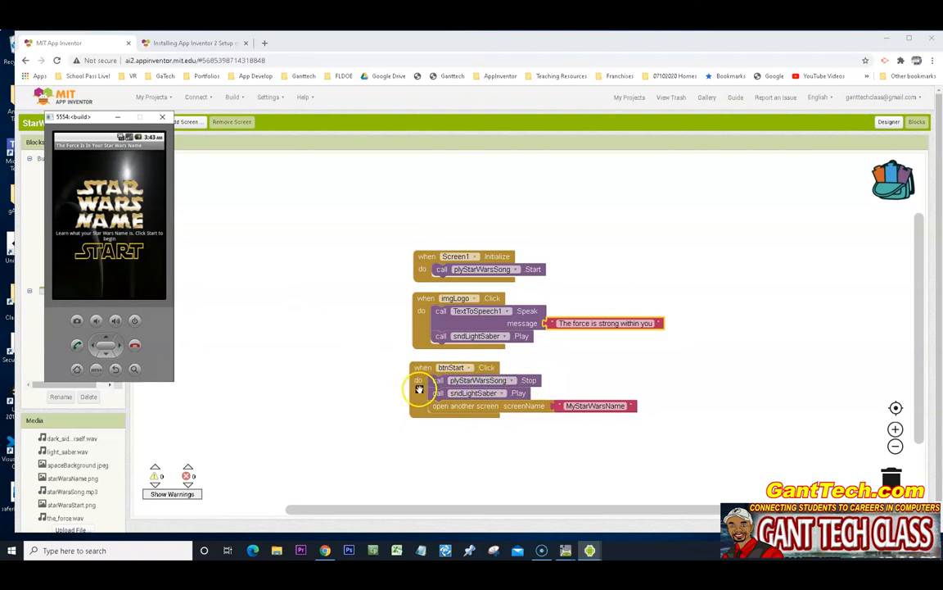
pyautogui.moveTo(533, 407)
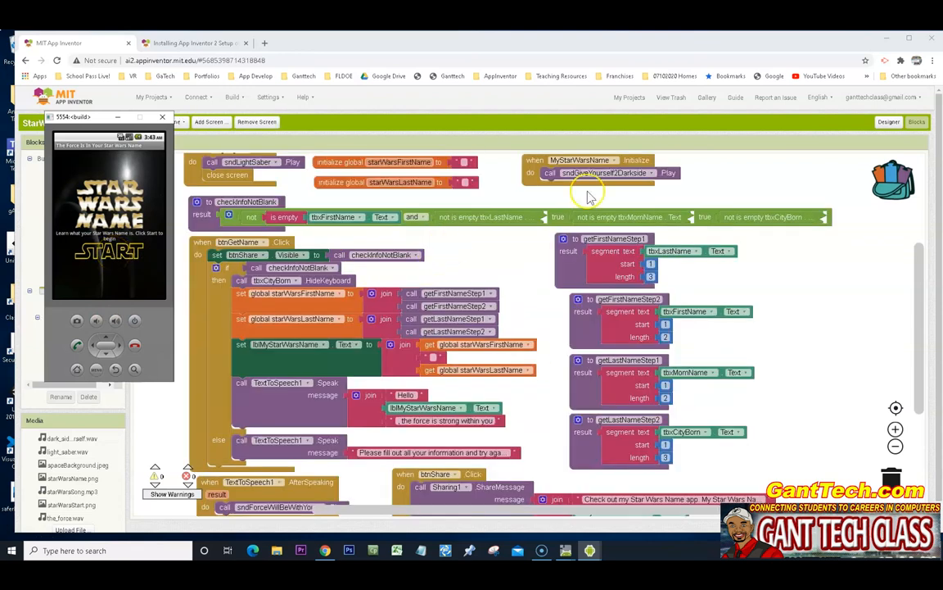
# - Return to the Designer to view the MyStarWarsName screen layout
pyautogui.click(889, 121)
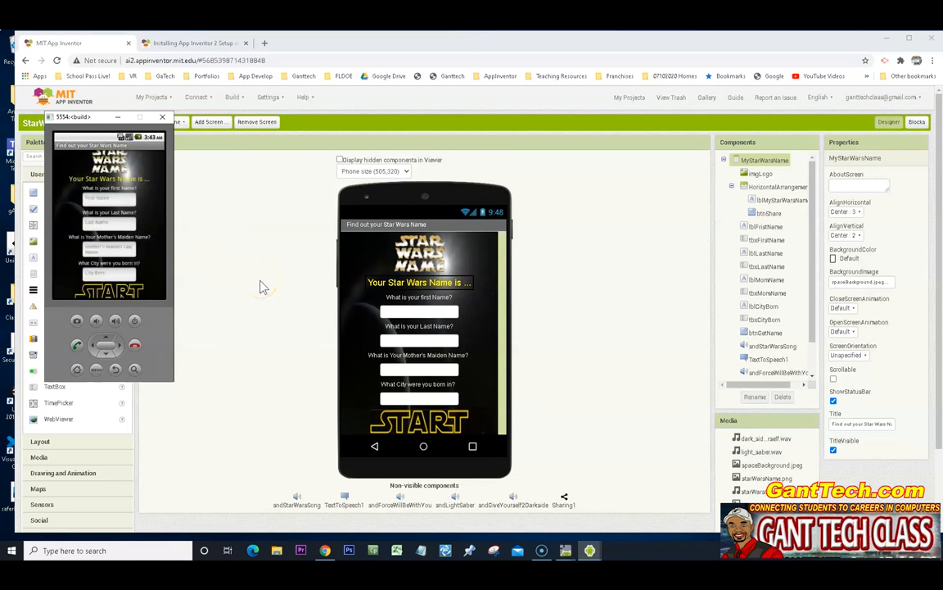
pyautogui.moveTo(368, 320)
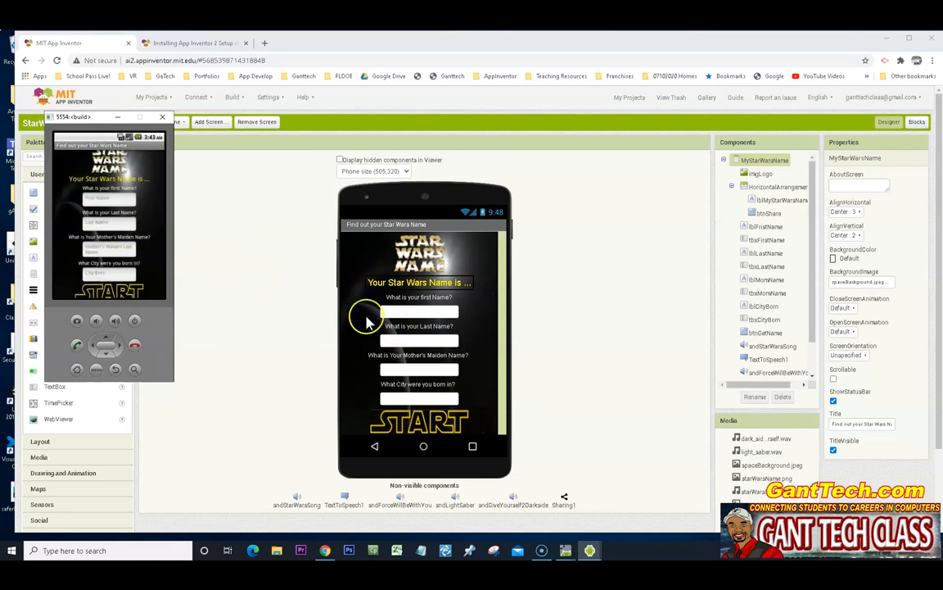
pyautogui.moveTo(271, 209)
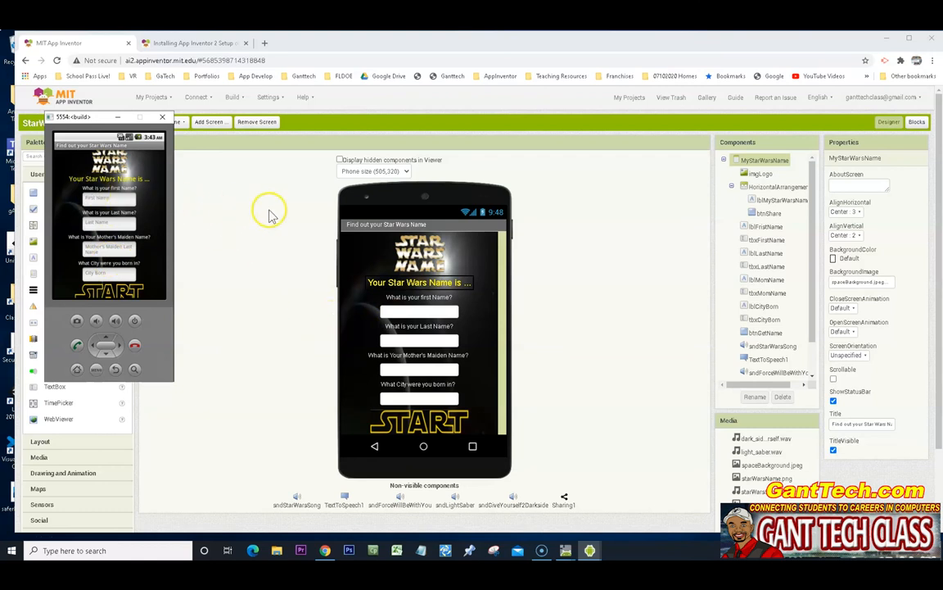
pyautogui.moveTo(271, 268)
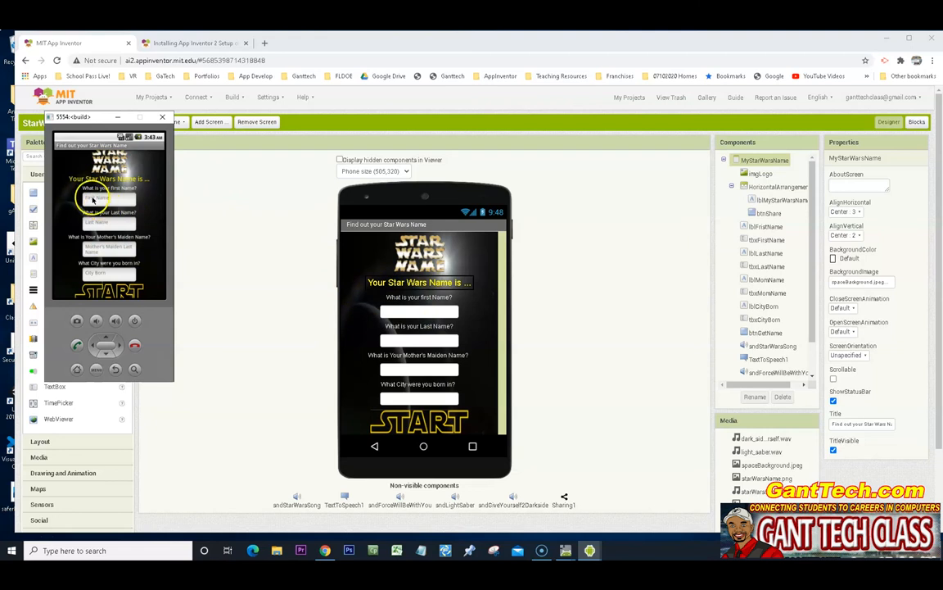
# - Enter first name, last name, mother's maiden name and birth city, then generate the Star Wars name
pyautogui.click(106, 198)
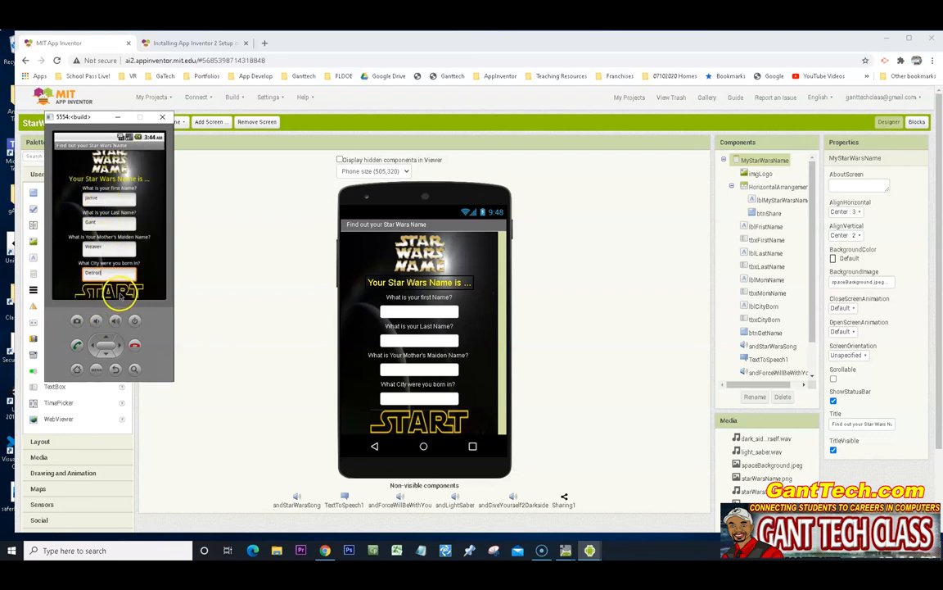
pyautogui.click(109, 294)
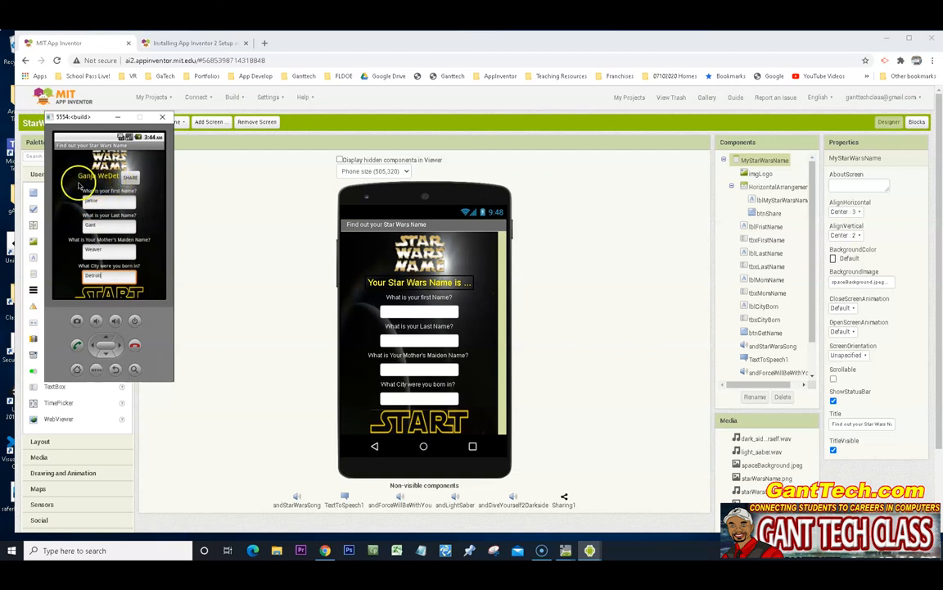
pyautogui.moveTo(119, 246)
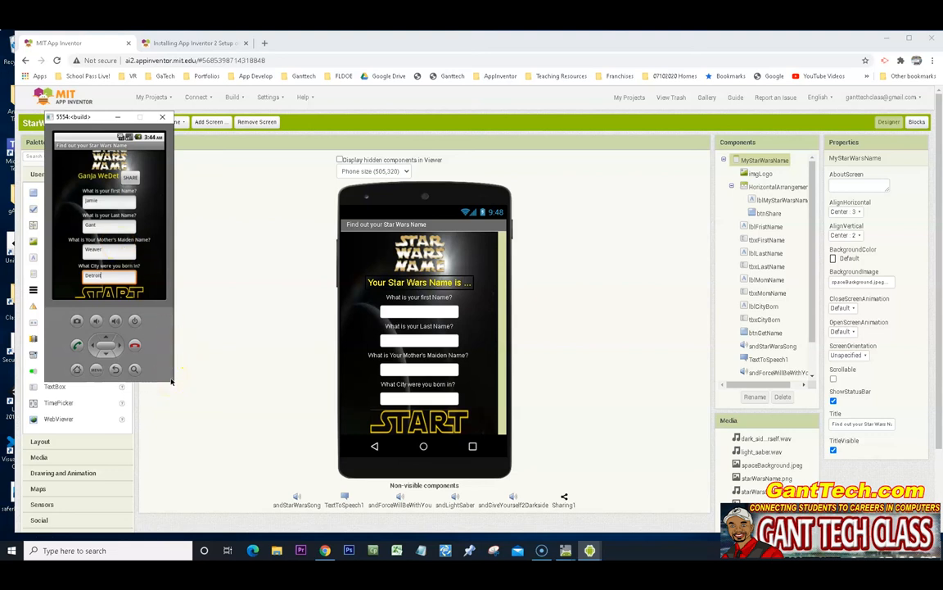
pyautogui.moveTo(203, 320)
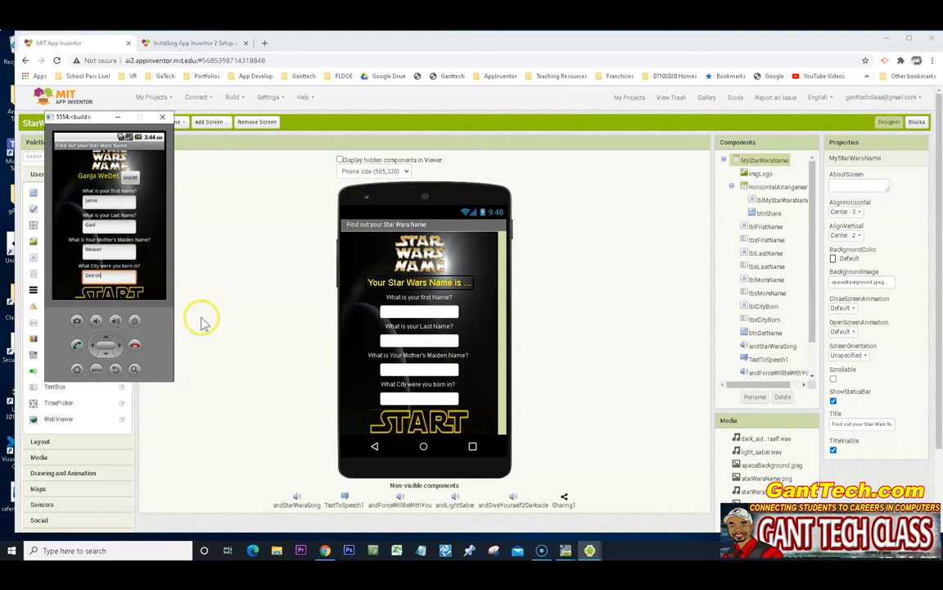
pyautogui.moveTo(73, 256)
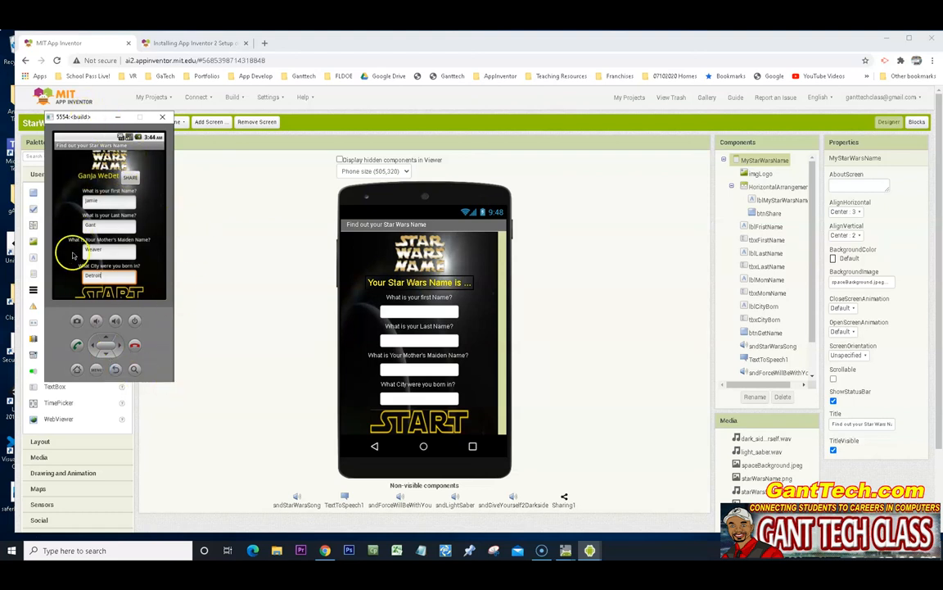
pyautogui.moveTo(120, 219)
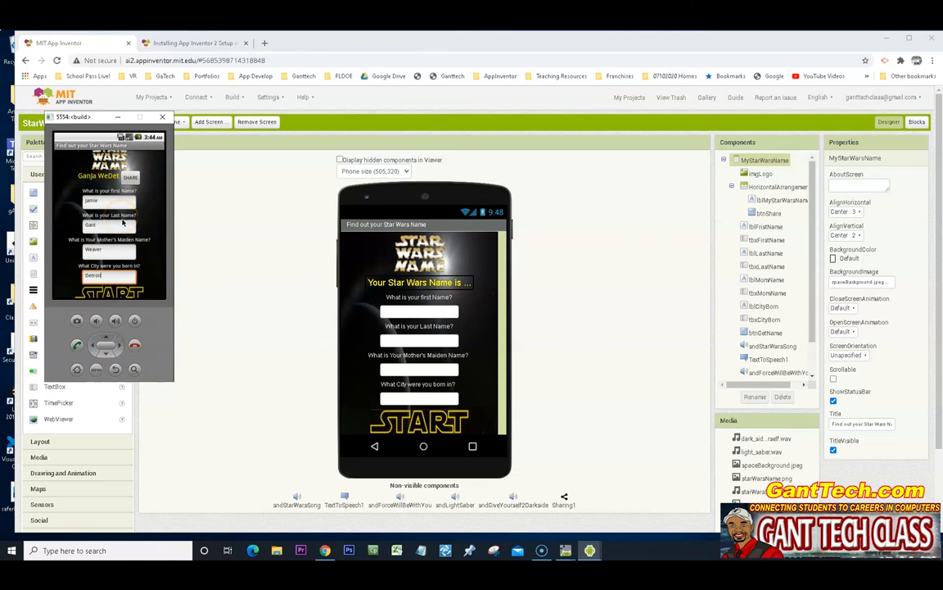
pyautogui.moveTo(171, 381)
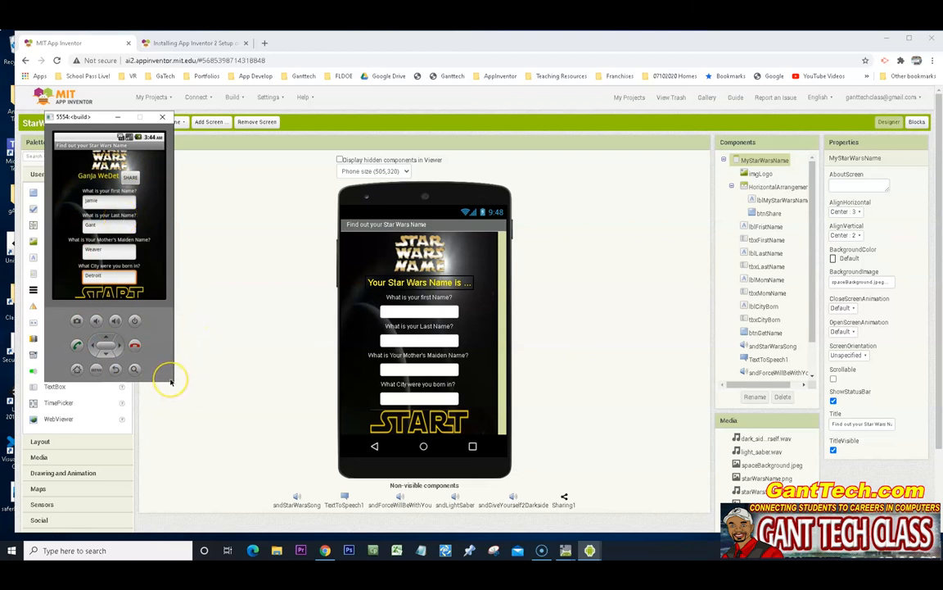